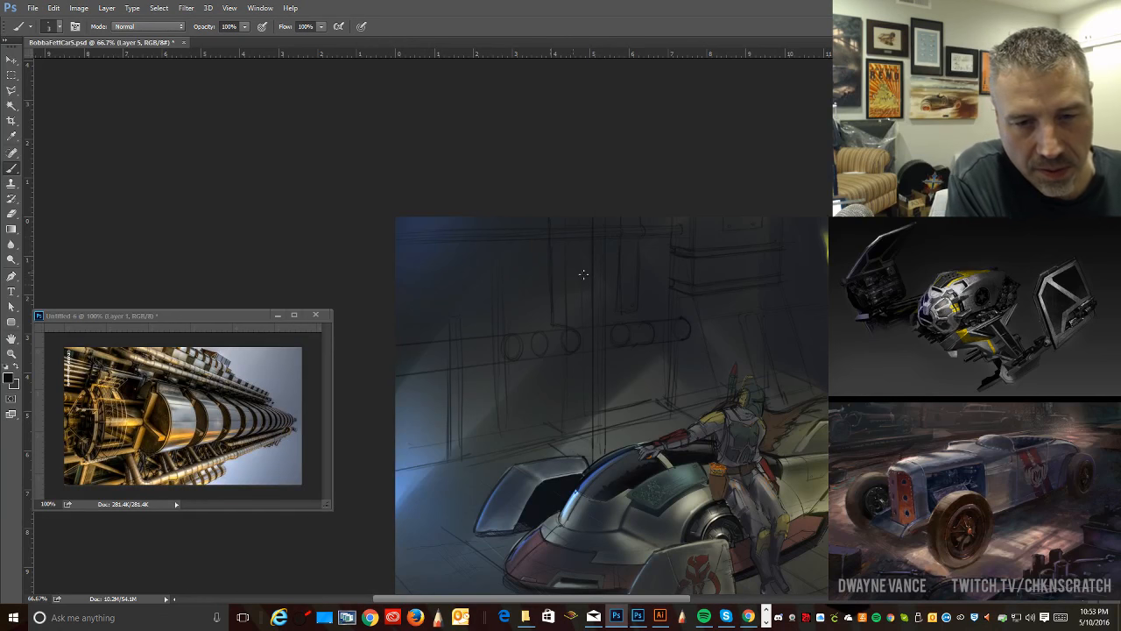
pyautogui.moveTo(551, 283)
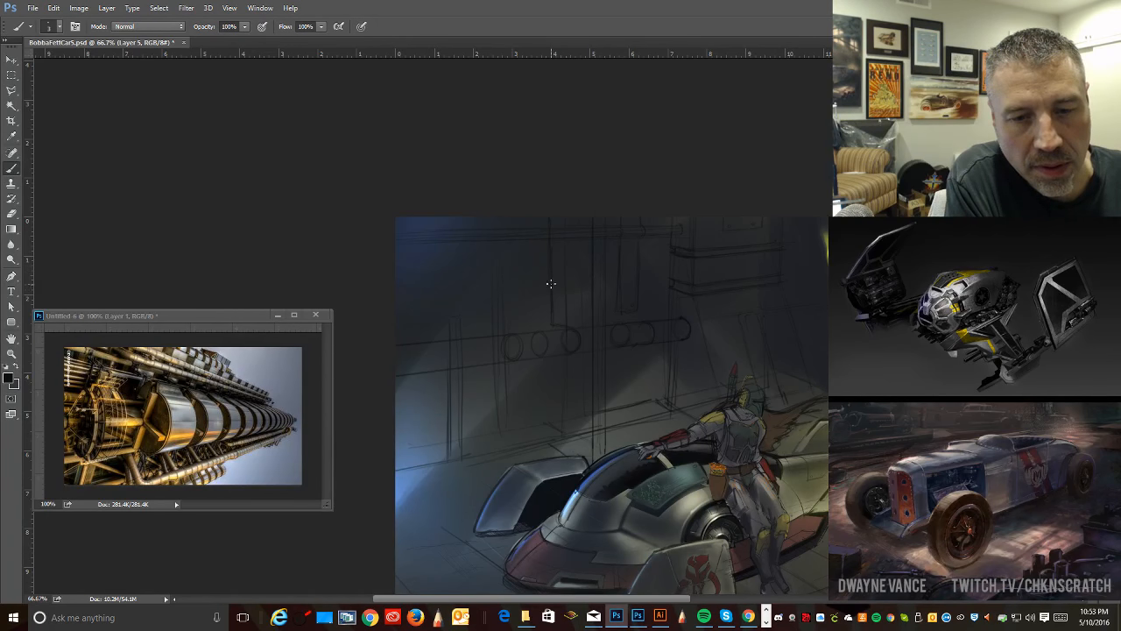
pyautogui.moveTo(593, 293)
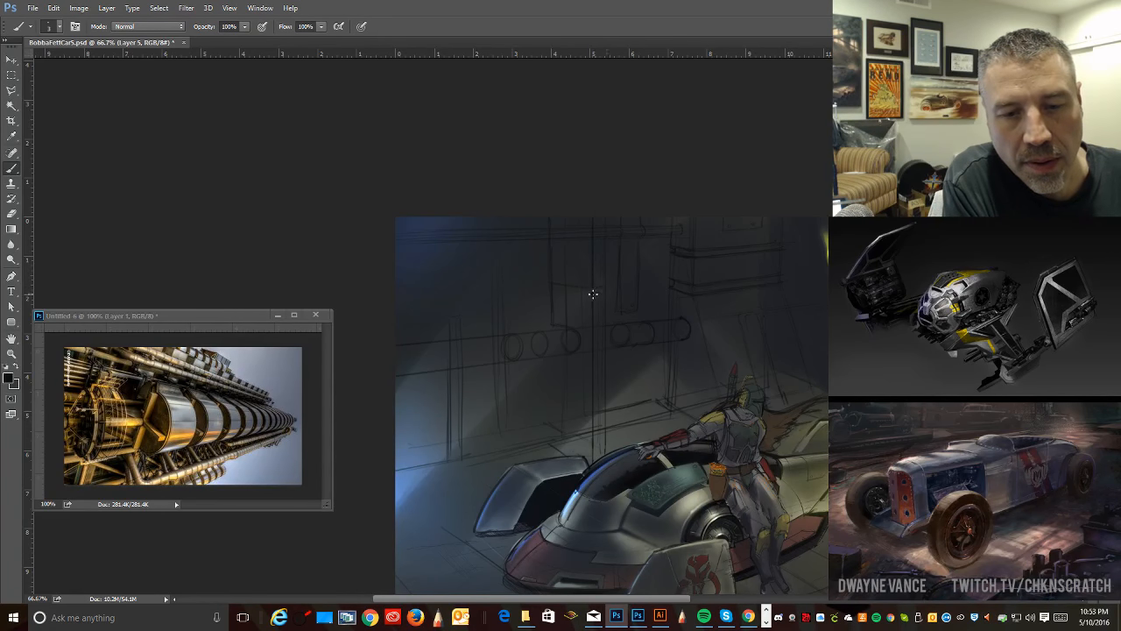
pyautogui.moveTo(553, 300)
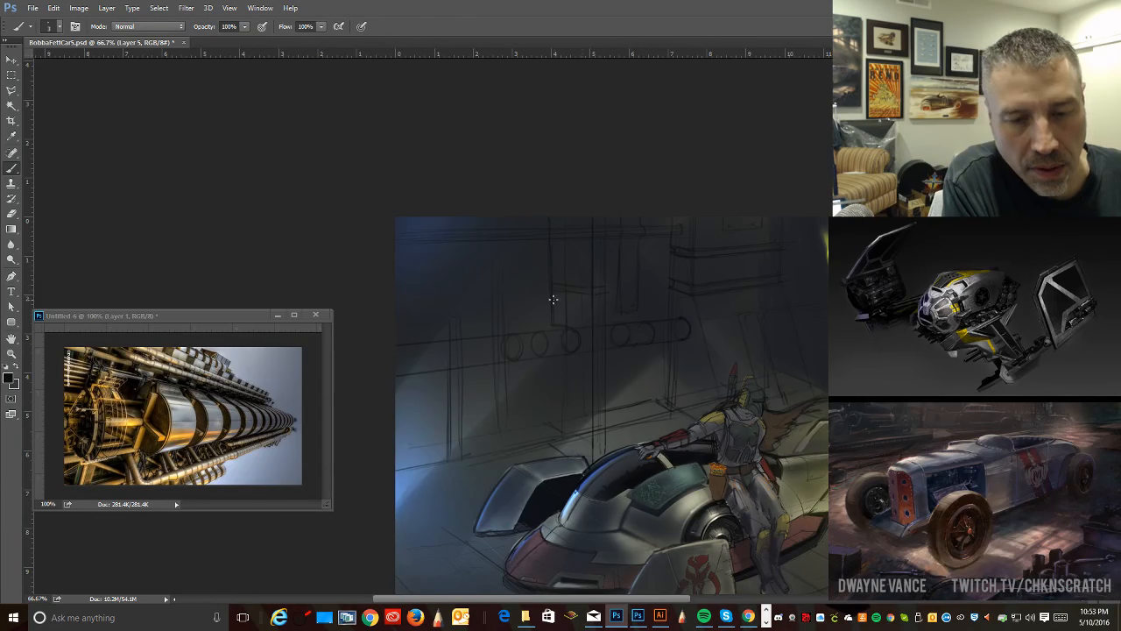
pyautogui.moveTo(606, 306)
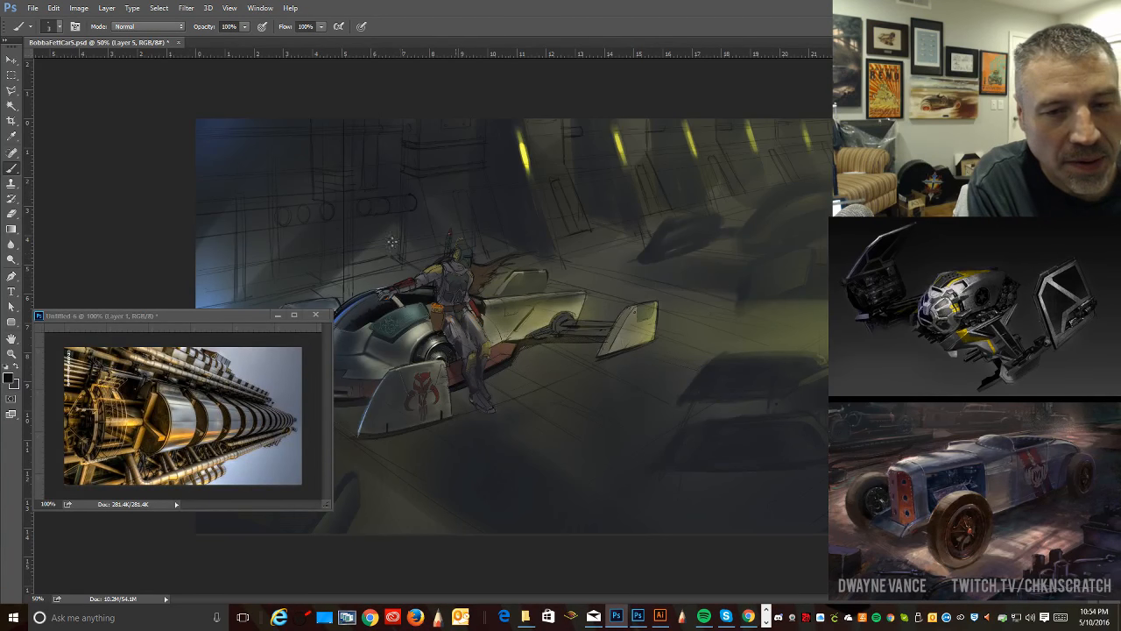
pyautogui.moveTo(516, 360)
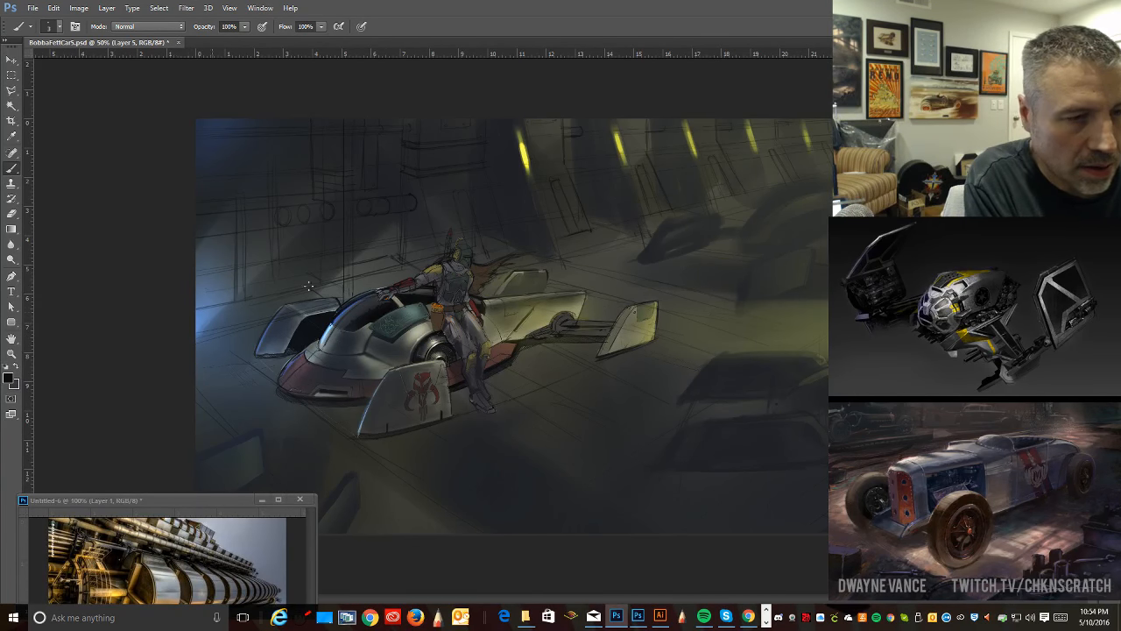
pyautogui.moveTo(243, 155)
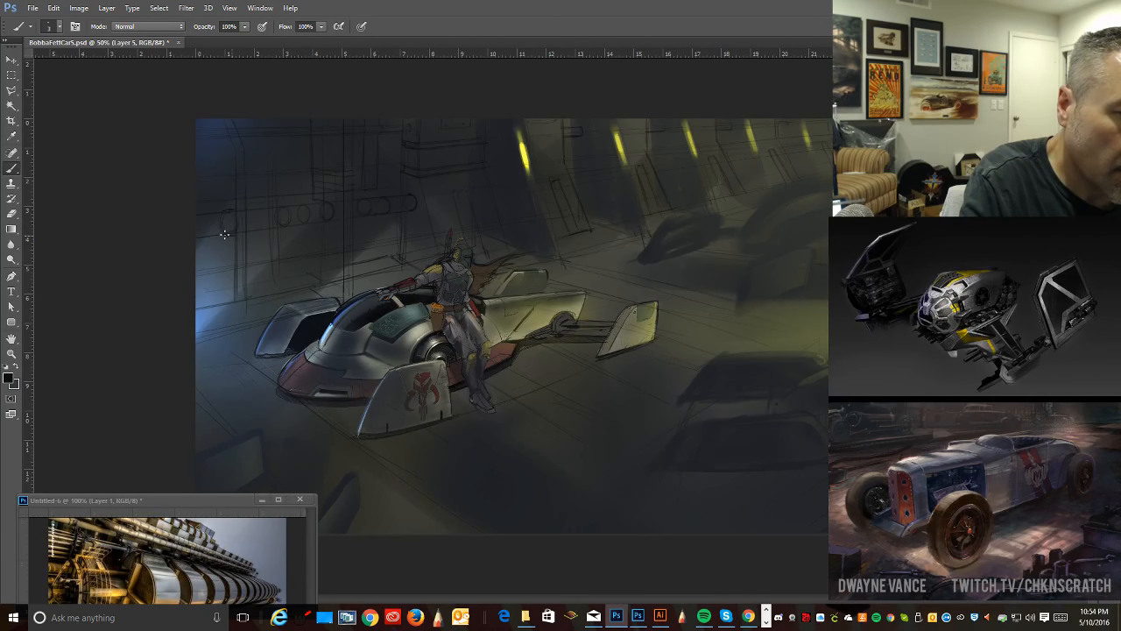
pyautogui.moveTo(244, 153)
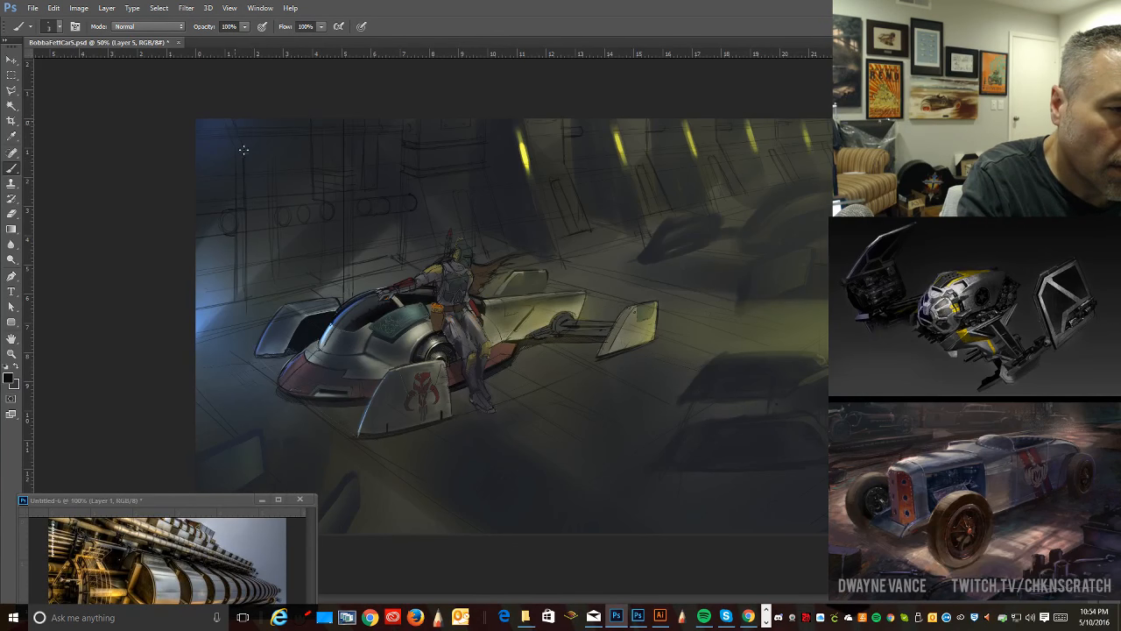
pyautogui.moveTo(233, 171)
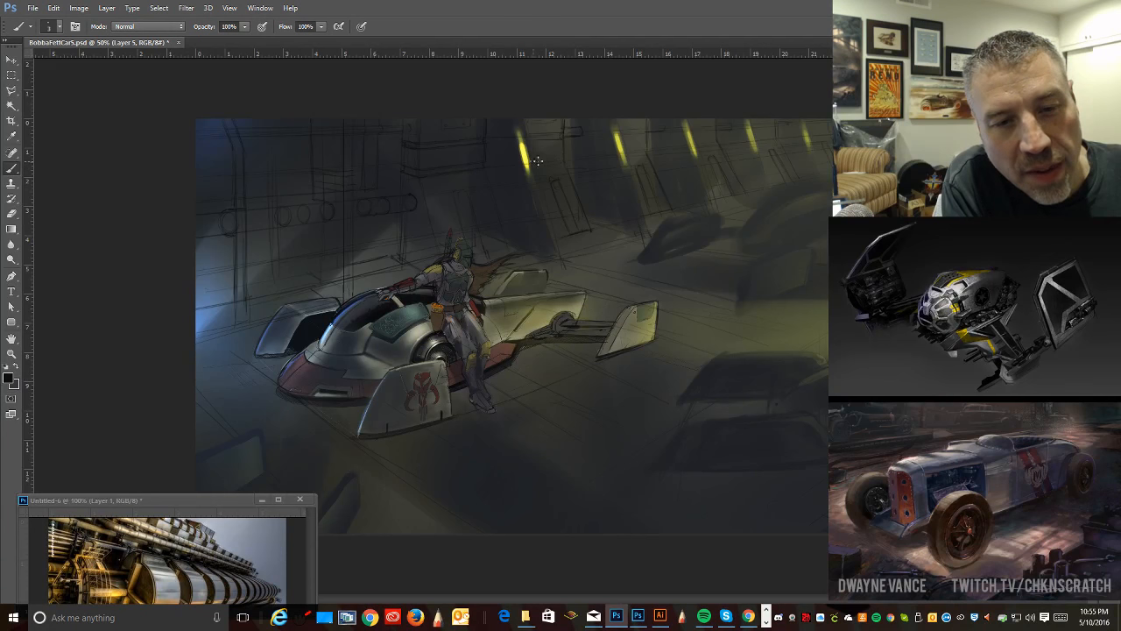
pyautogui.moveTo(564, 156)
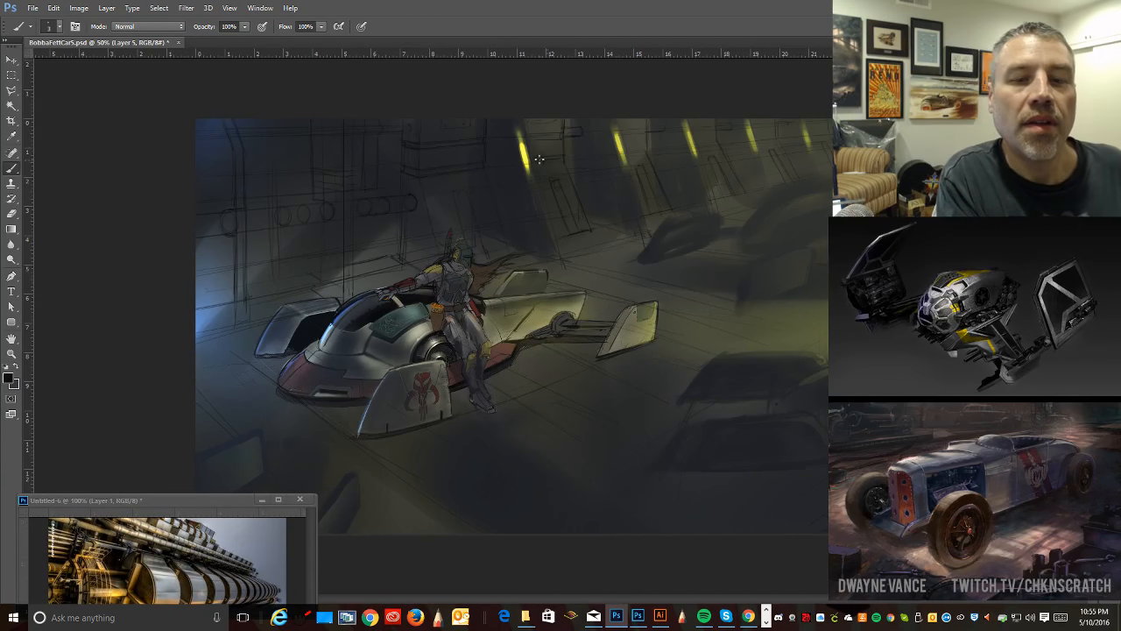
pyautogui.moveTo(443, 173)
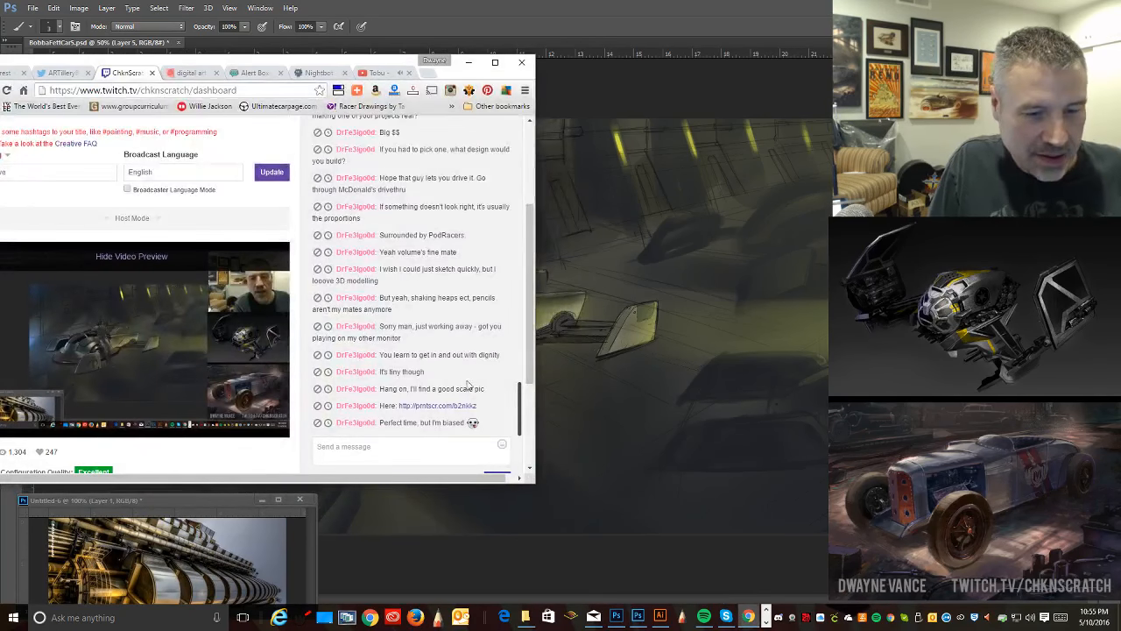
# Step: Open the viewer's prnt.sc link and scroll to the photo of parked cars
pyautogui.click(438, 406)
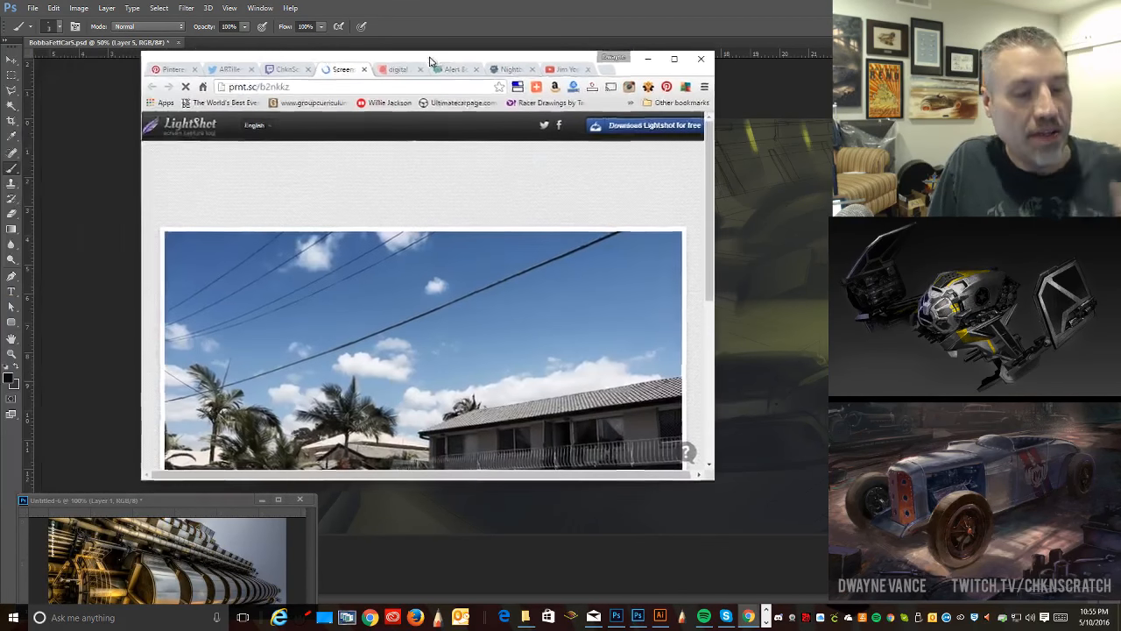
pyautogui.scroll(-3)
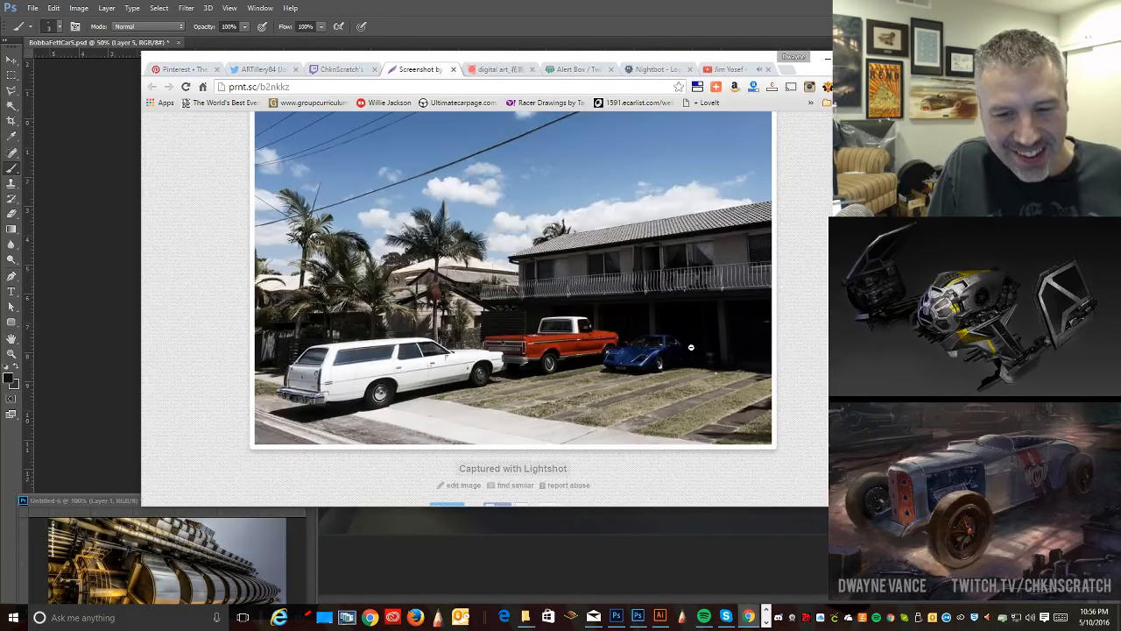
pyautogui.scroll(-3)
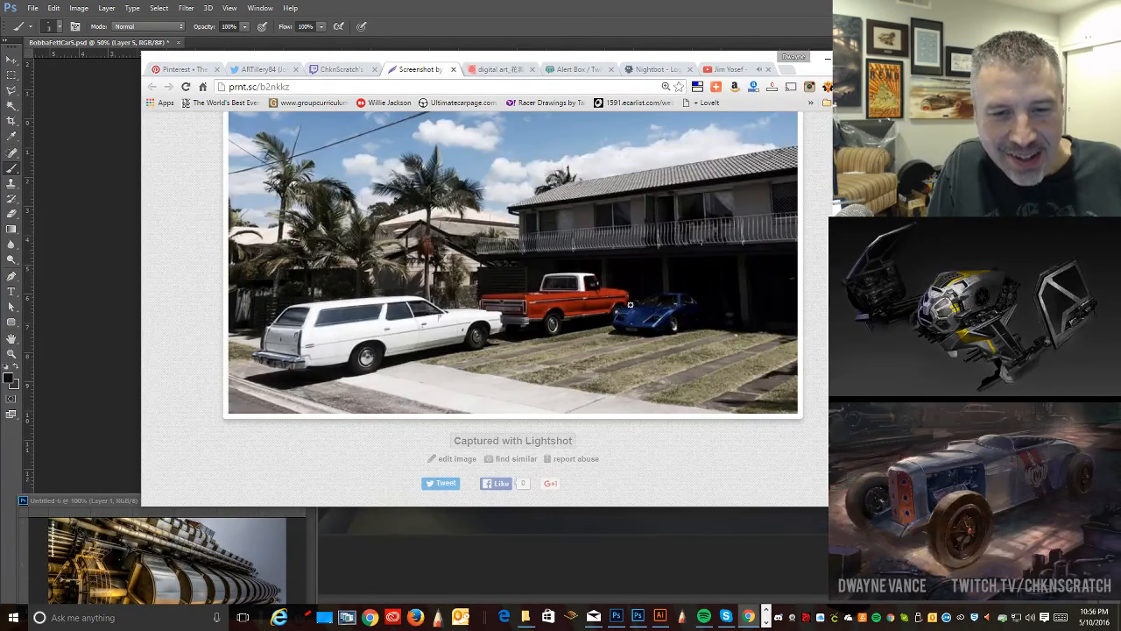
pyautogui.moveTo(501, 304)
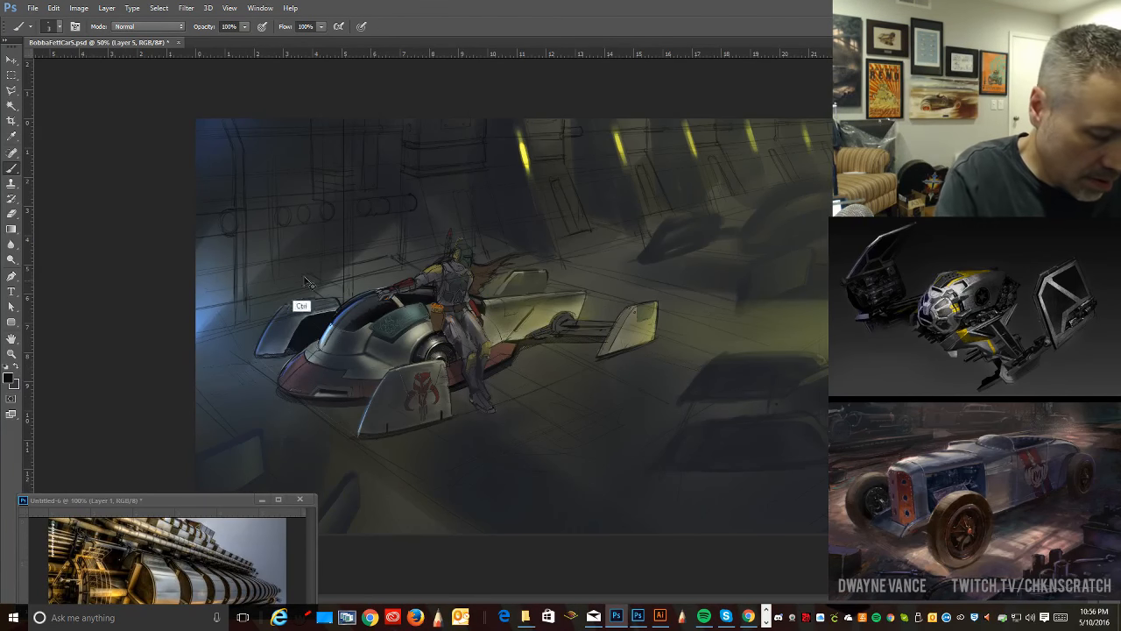
pyautogui.moveTo(495, 451)
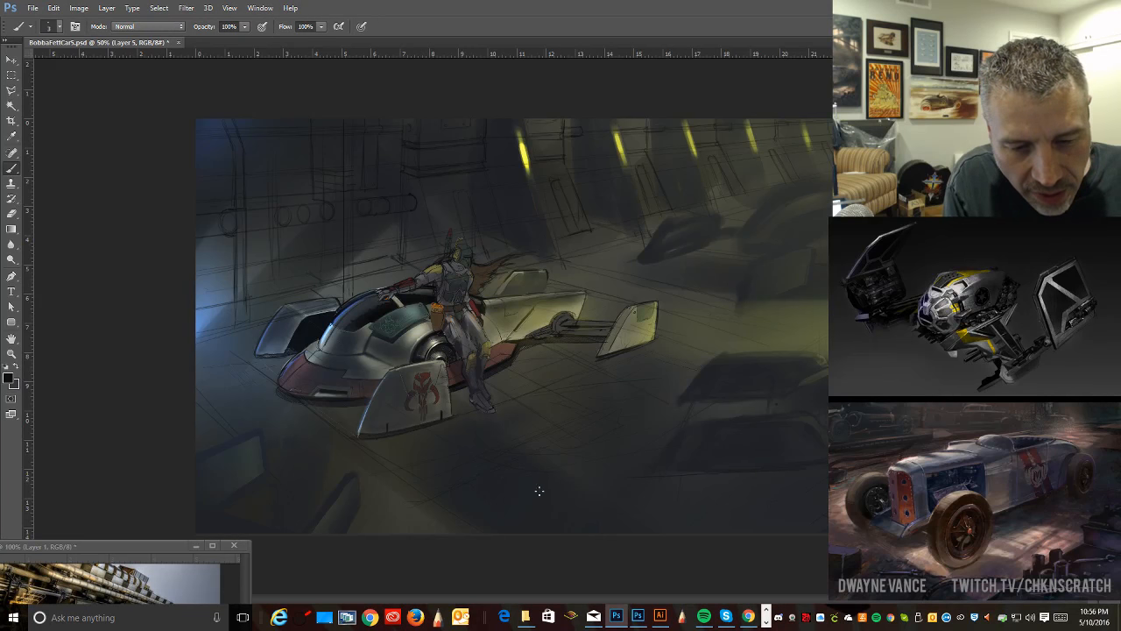
pyautogui.moveTo(604, 471)
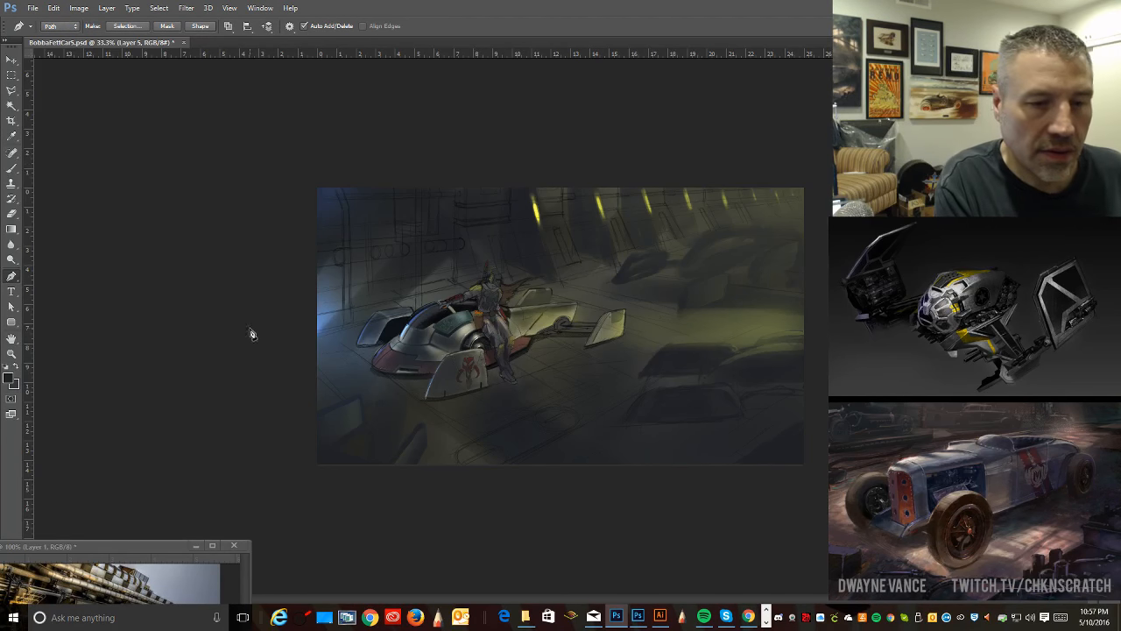
# Step: Draw a long perspective line across the hangar floor and reposition another line's endpoint
pyautogui.moveTo(249, 331); pyautogui.dragTo(832, 184)
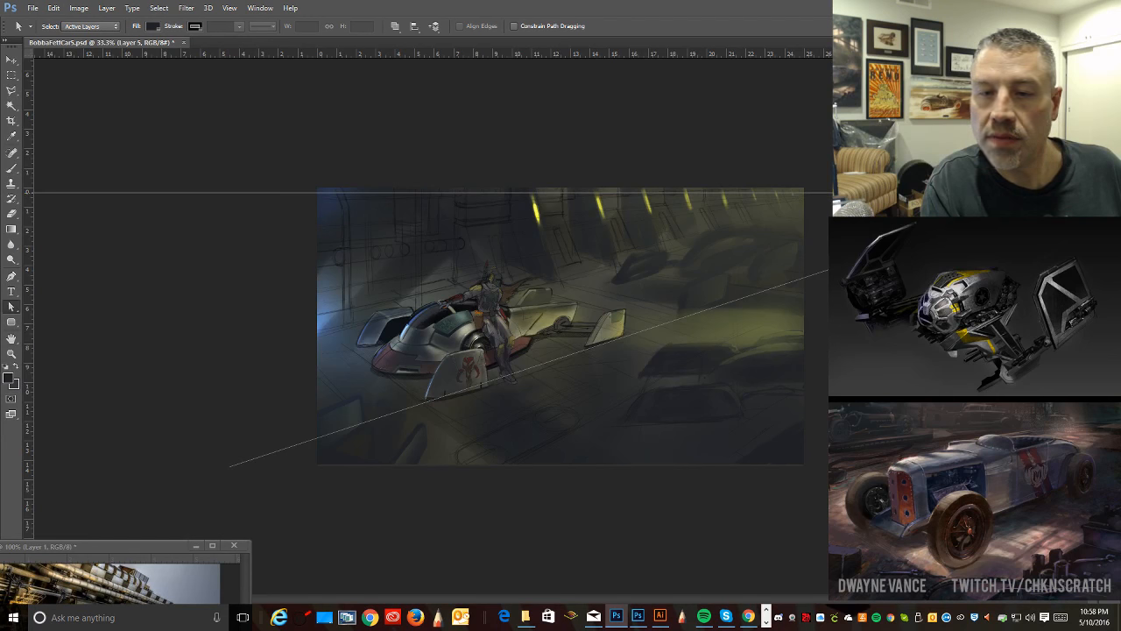
pyautogui.moveTo(793, 260)
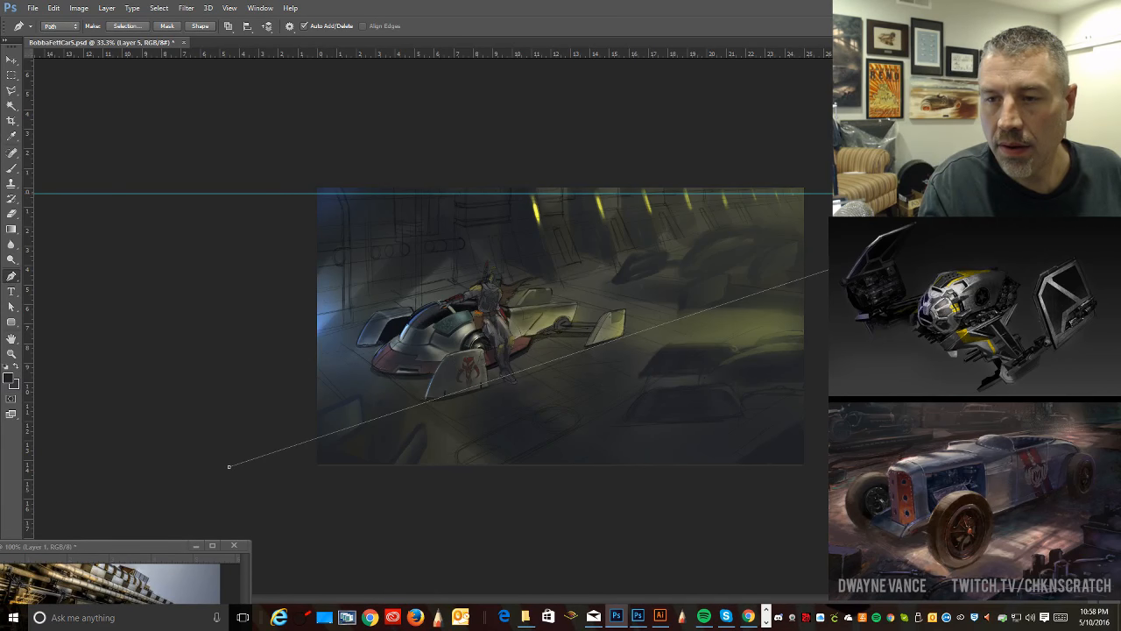
pyautogui.click(181, 266)
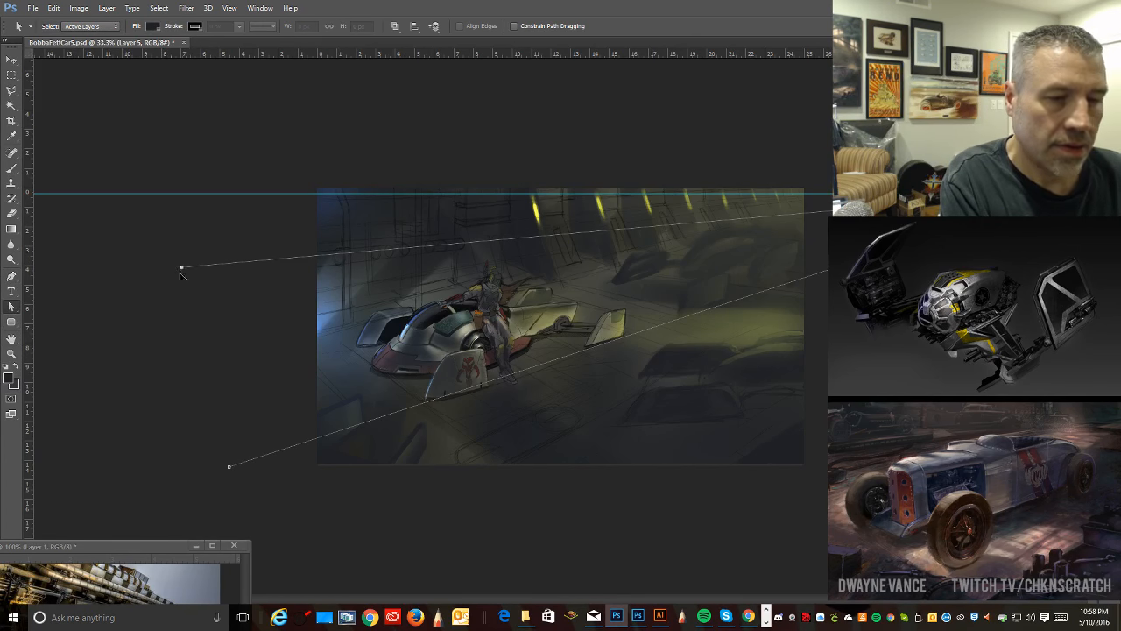
pyautogui.moveTo(181, 266); pyautogui.dragTo(144, 365)
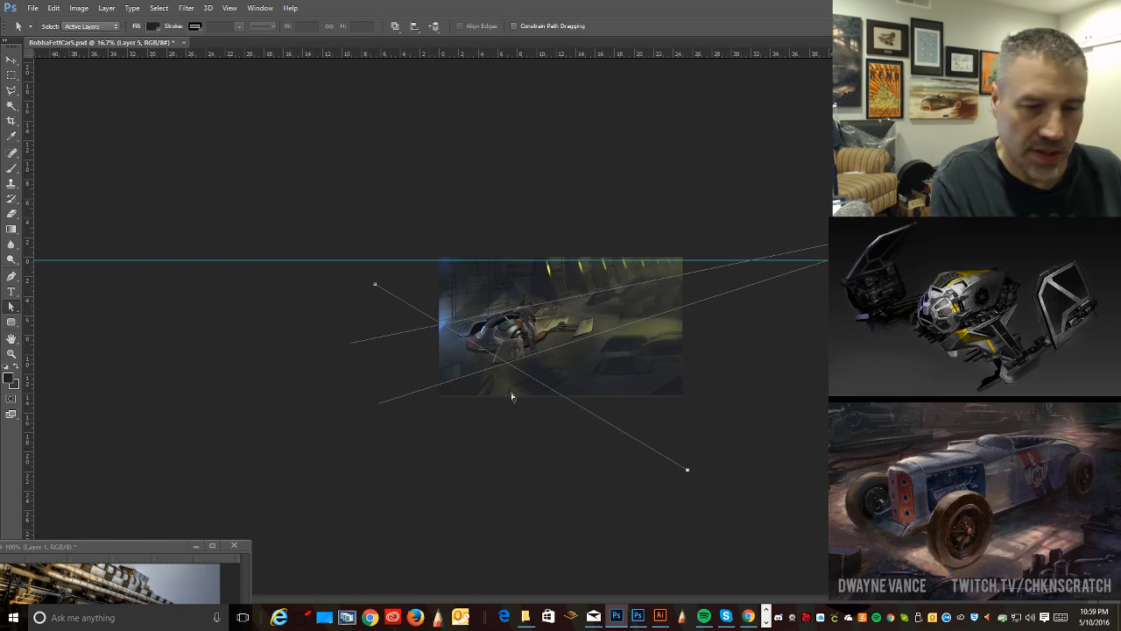
# Step: Raise the crossing line's top end above the horizon and readjust its lower end
pyautogui.moveTo(687, 469); pyautogui.dragTo(687, 487)
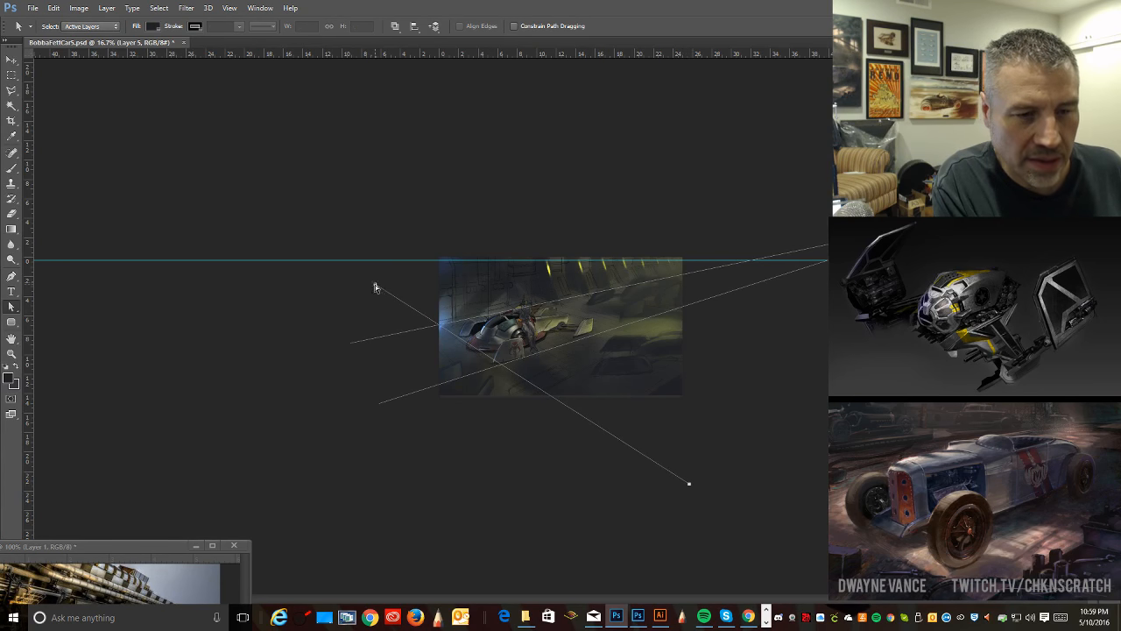
pyautogui.moveTo(375, 286); pyautogui.dragTo(295, 242)
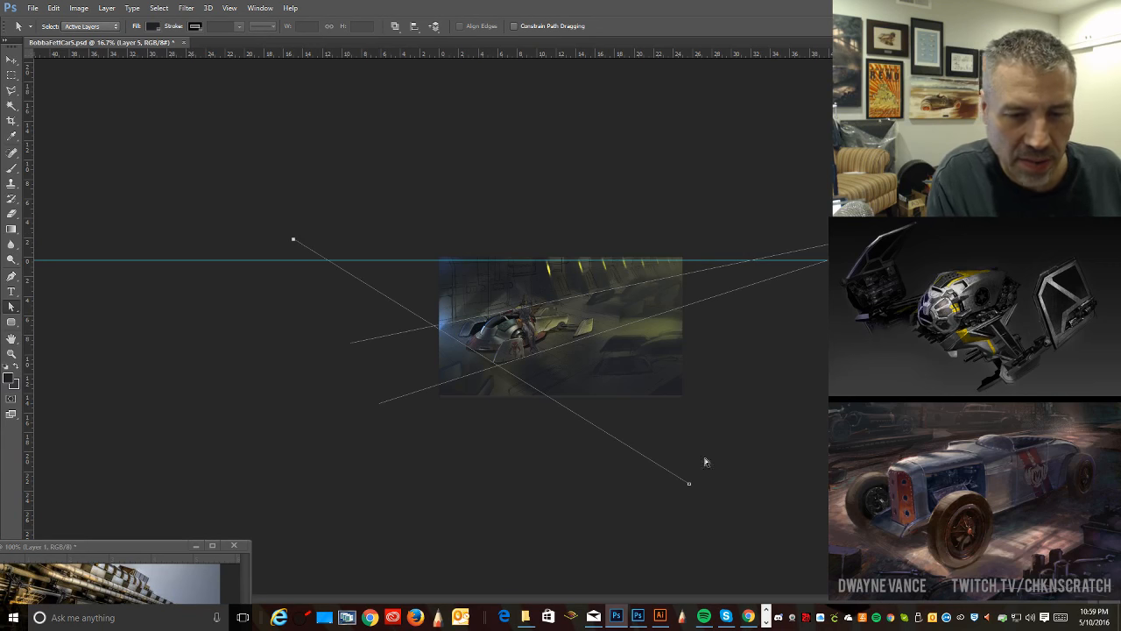
pyautogui.moveTo(689, 483); pyautogui.dragTo(698, 489)
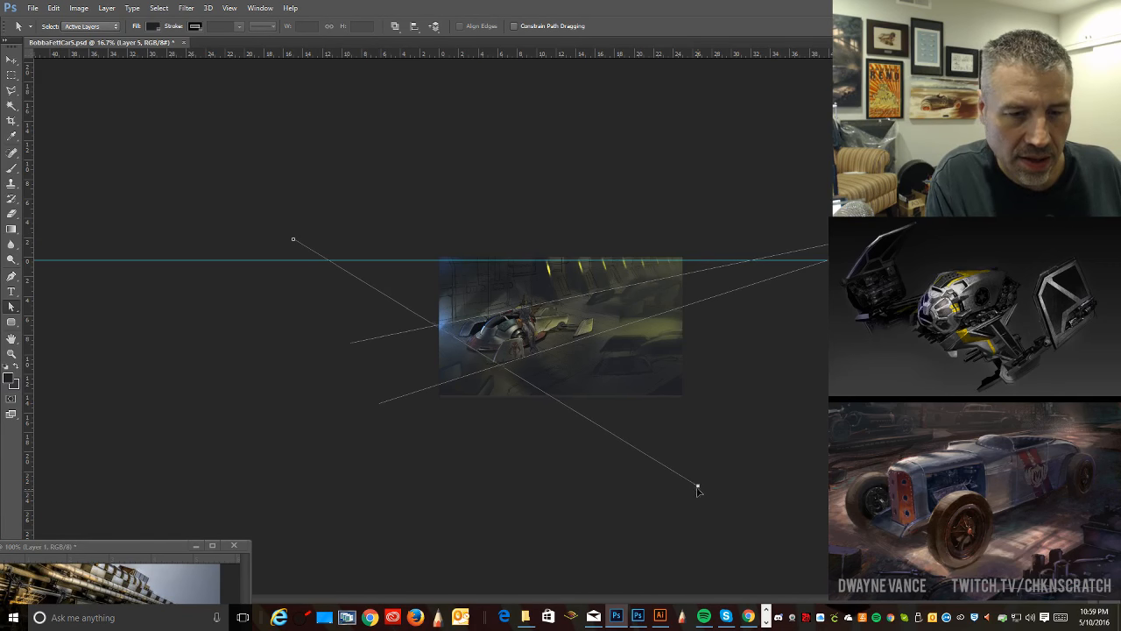
pyautogui.moveTo(698, 488); pyautogui.dragTo(732, 460)
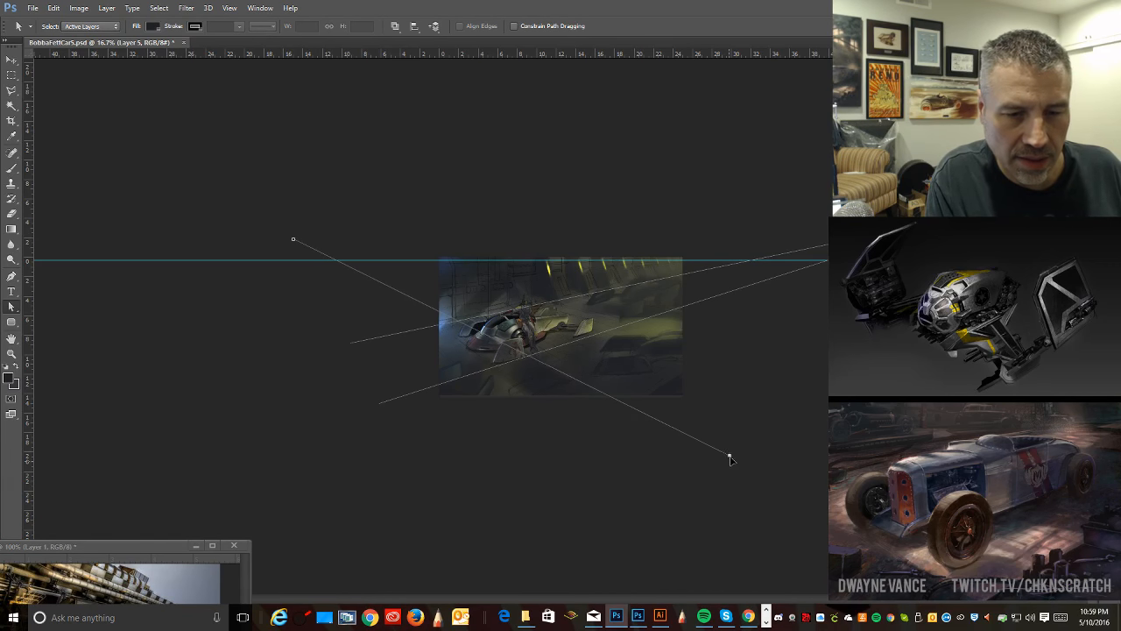
pyautogui.moveTo(731, 459); pyautogui.dragTo(695, 469)
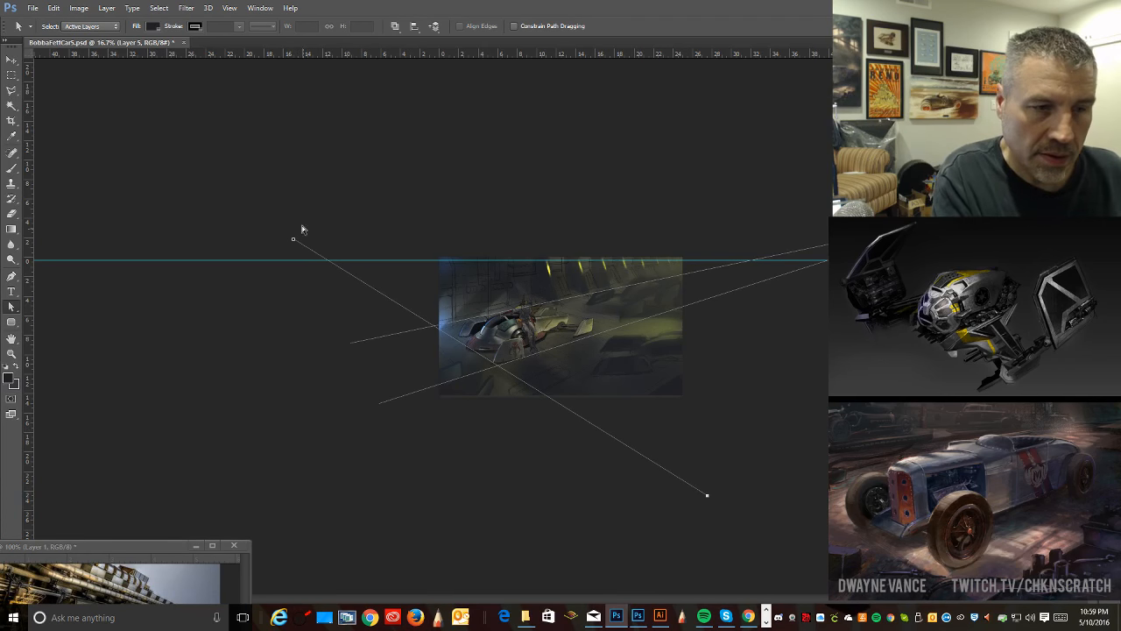
pyautogui.moveTo(382, 263)
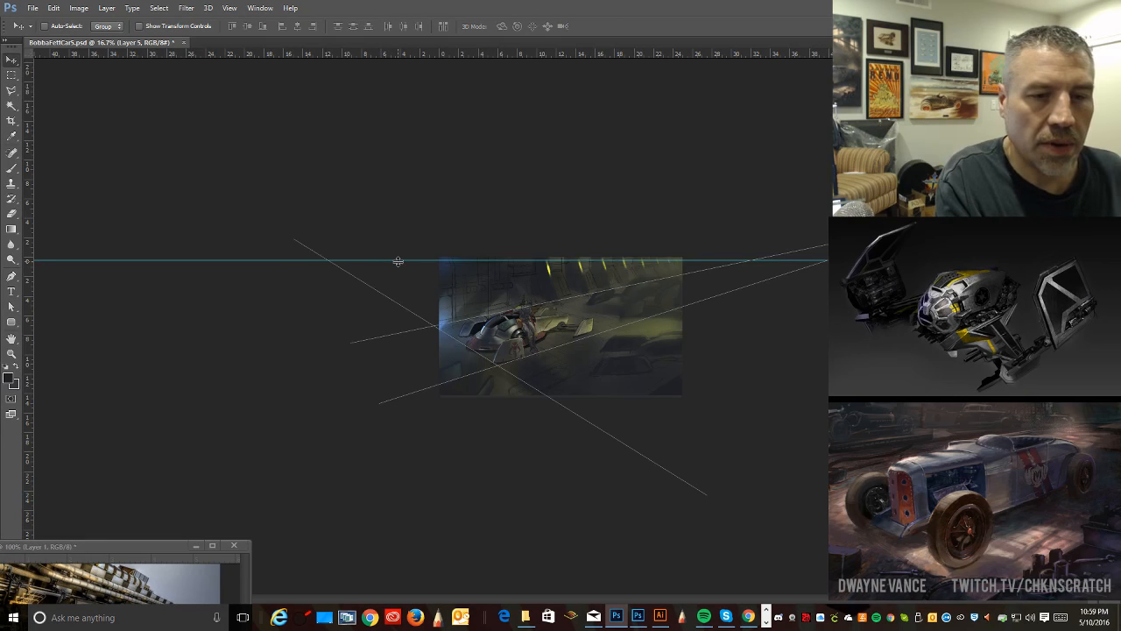
# Step: Drag the horizon guide higher above the hangar painting
pyautogui.moveTo(399, 261); pyautogui.dragTo(416, 208)
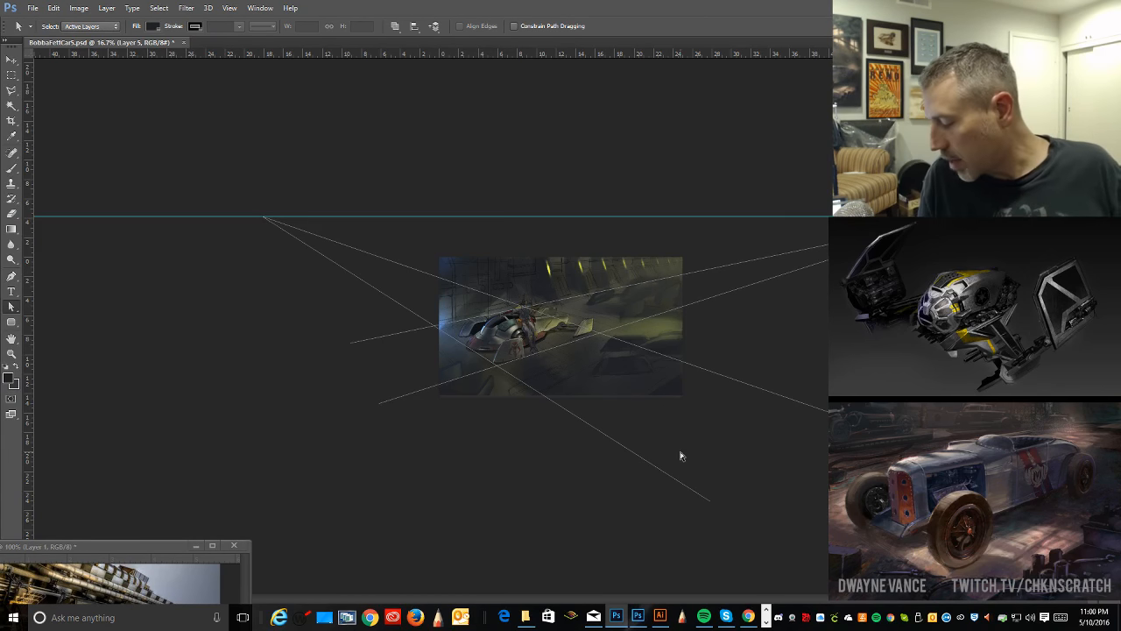
pyautogui.moveTo(747, 316)
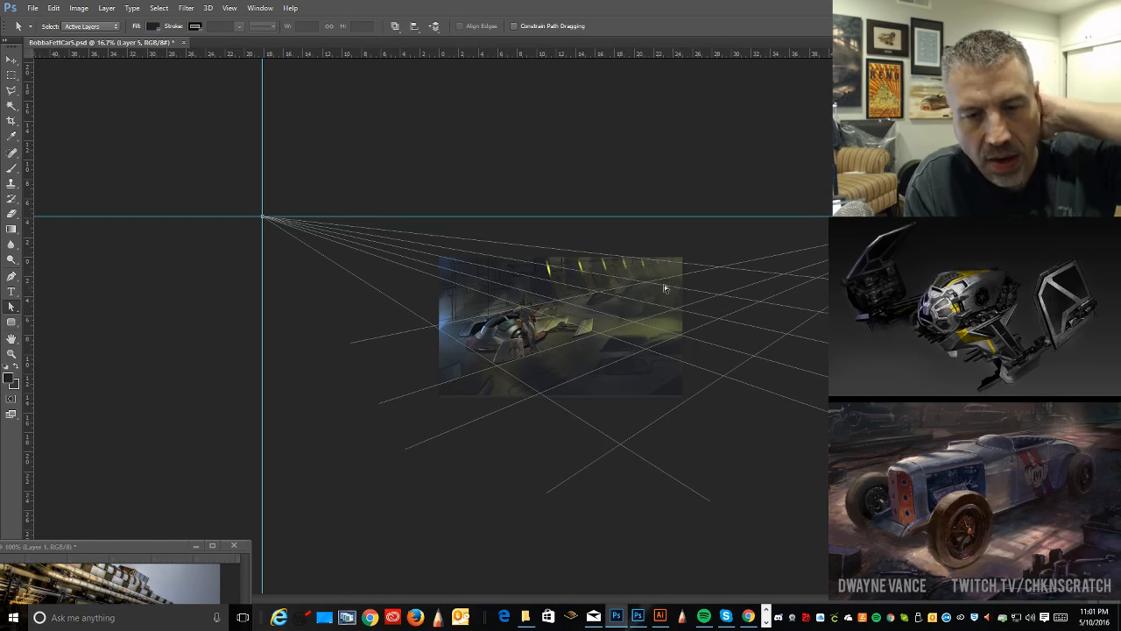
pyautogui.moveTo(588, 302)
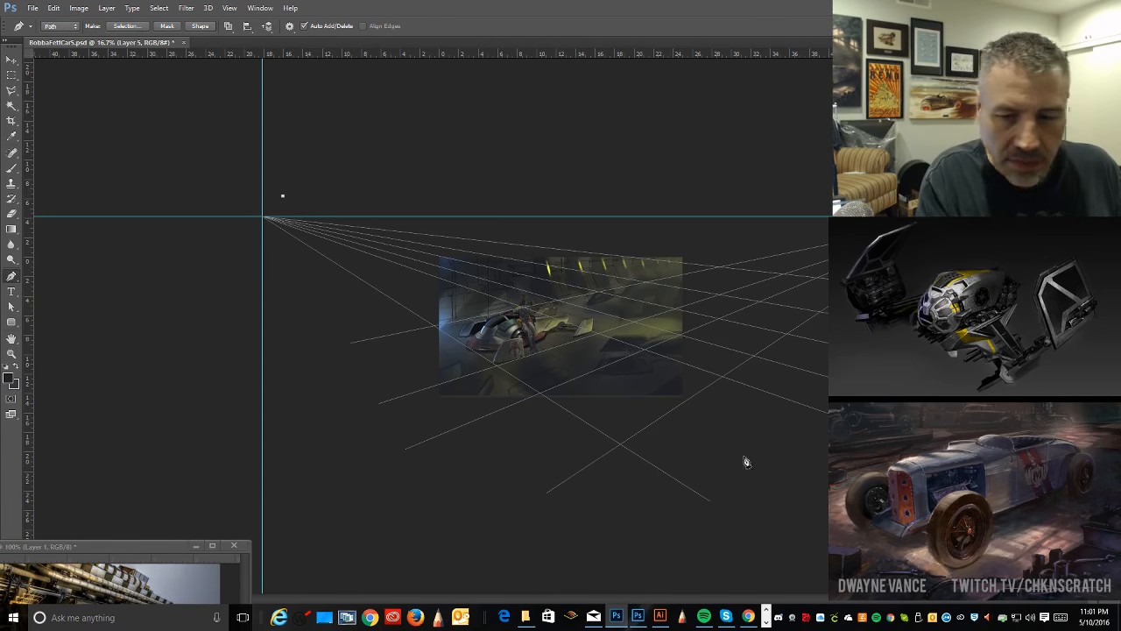
# Step: Draw a path line from the upper left toward the painting's lower right
pyautogui.moveTo(282, 195); pyautogui.dragTo(748, 471)
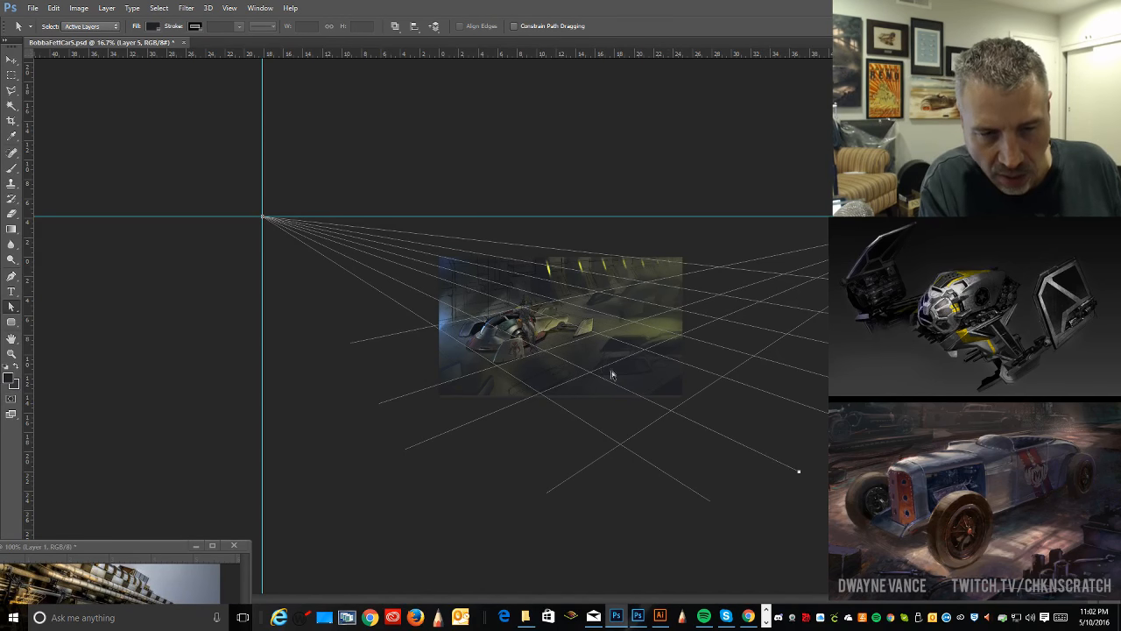
pyautogui.moveTo(579, 348)
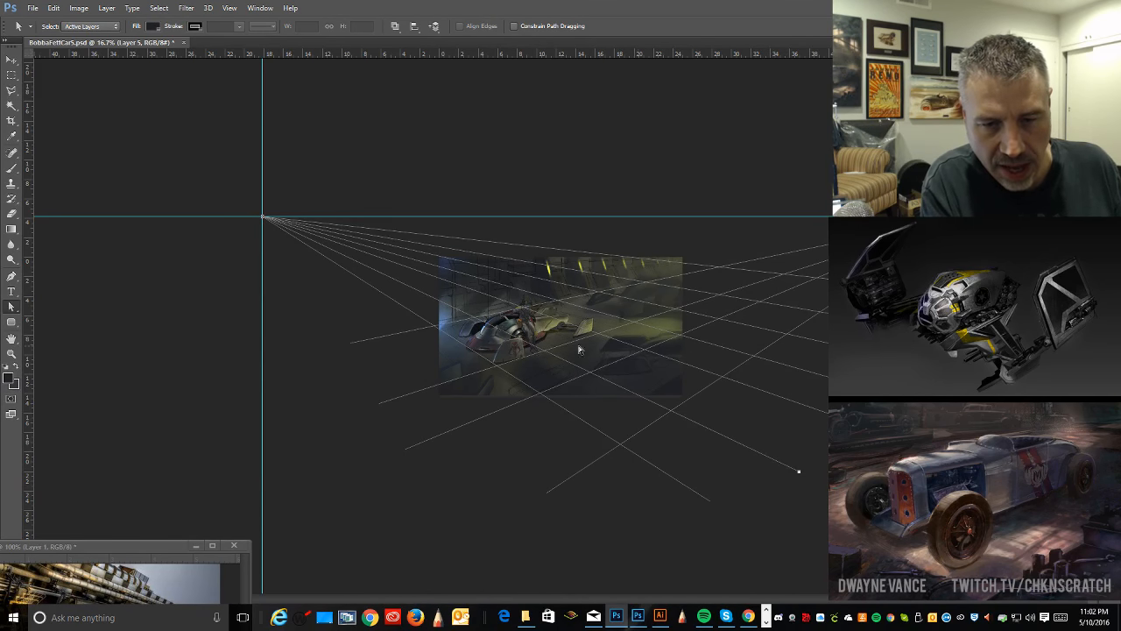
pyautogui.moveTo(701, 354)
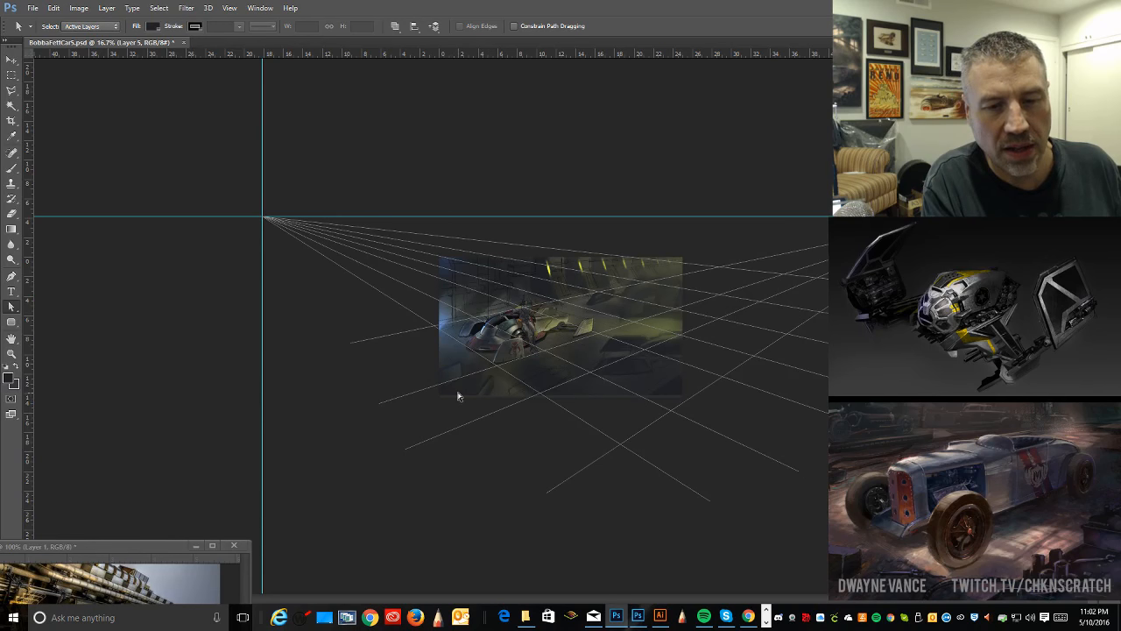
pyautogui.moveTo(682, 299)
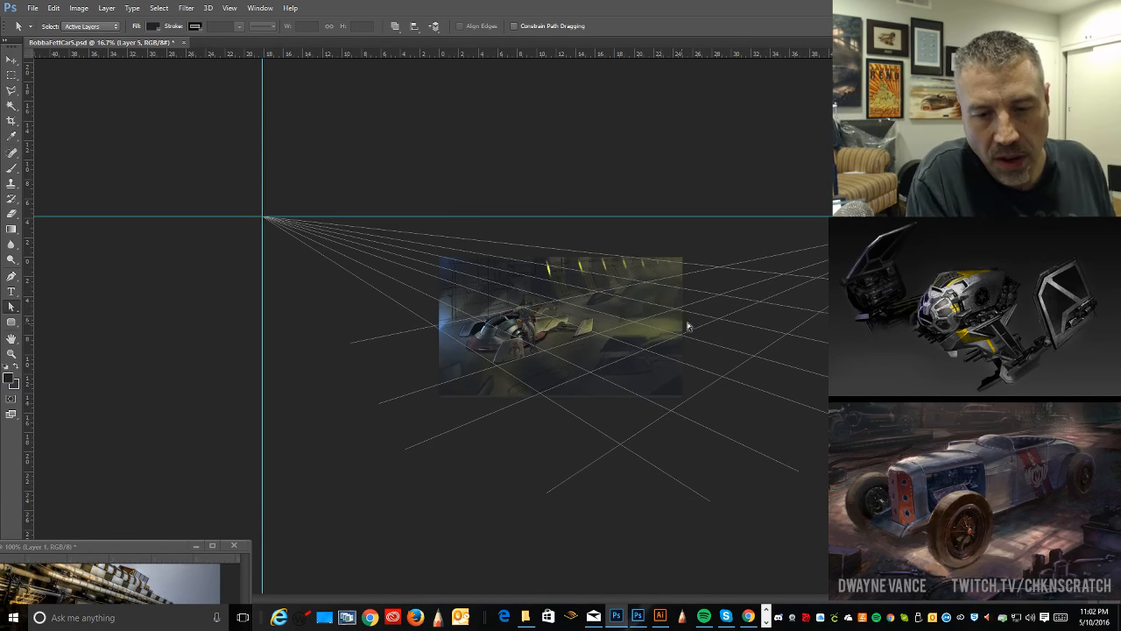
pyautogui.moveTo(642, 304)
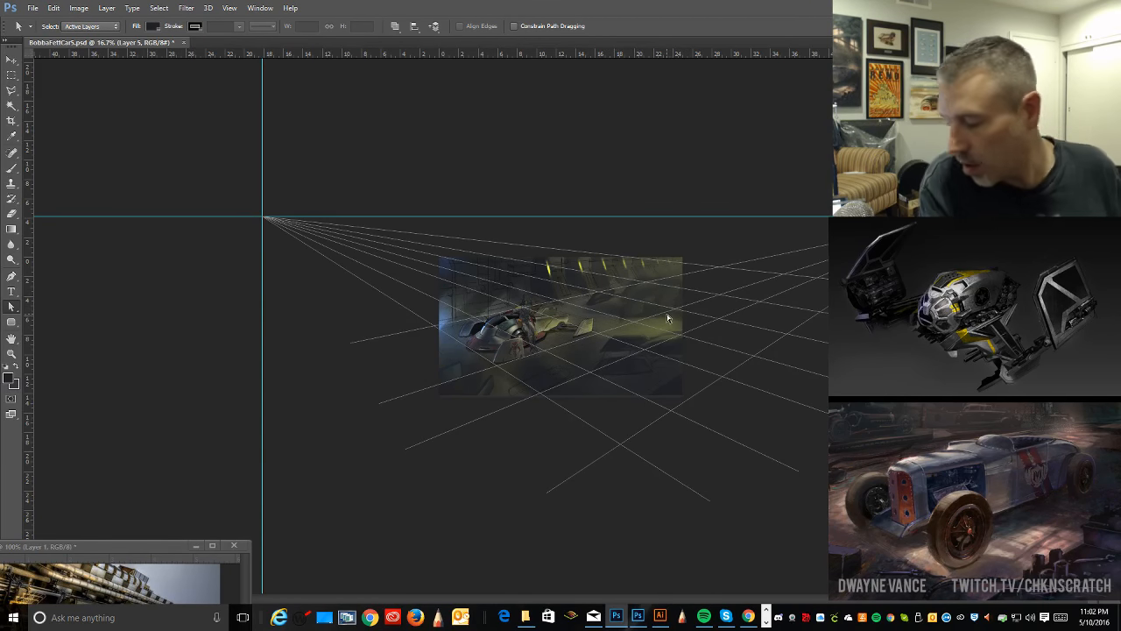
pyautogui.moveTo(655, 289)
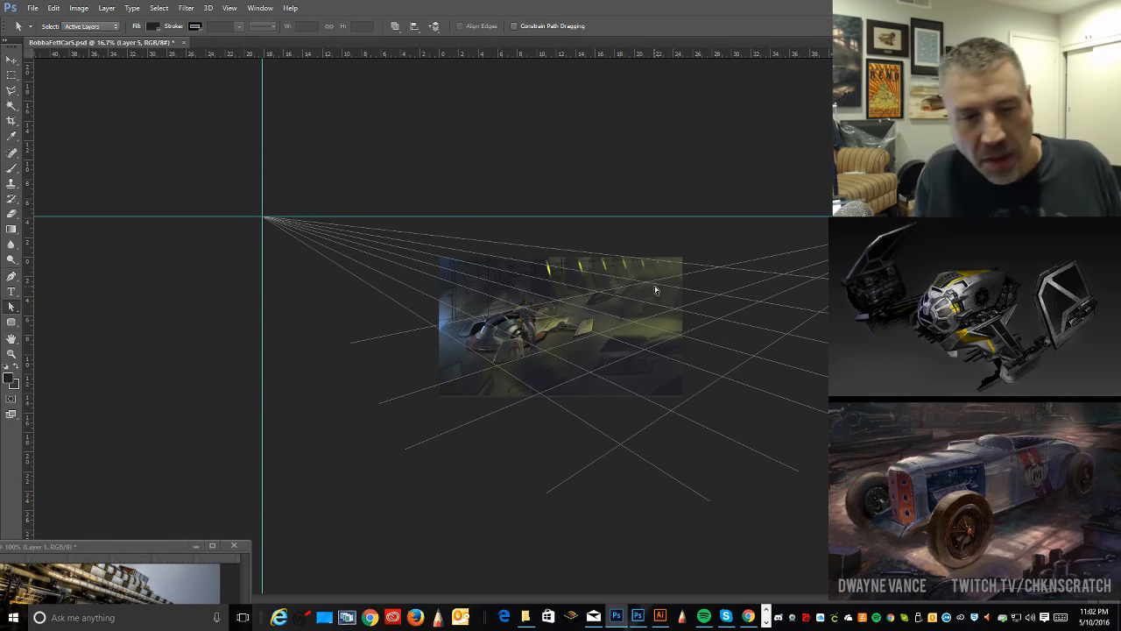
pyautogui.moveTo(537, 400)
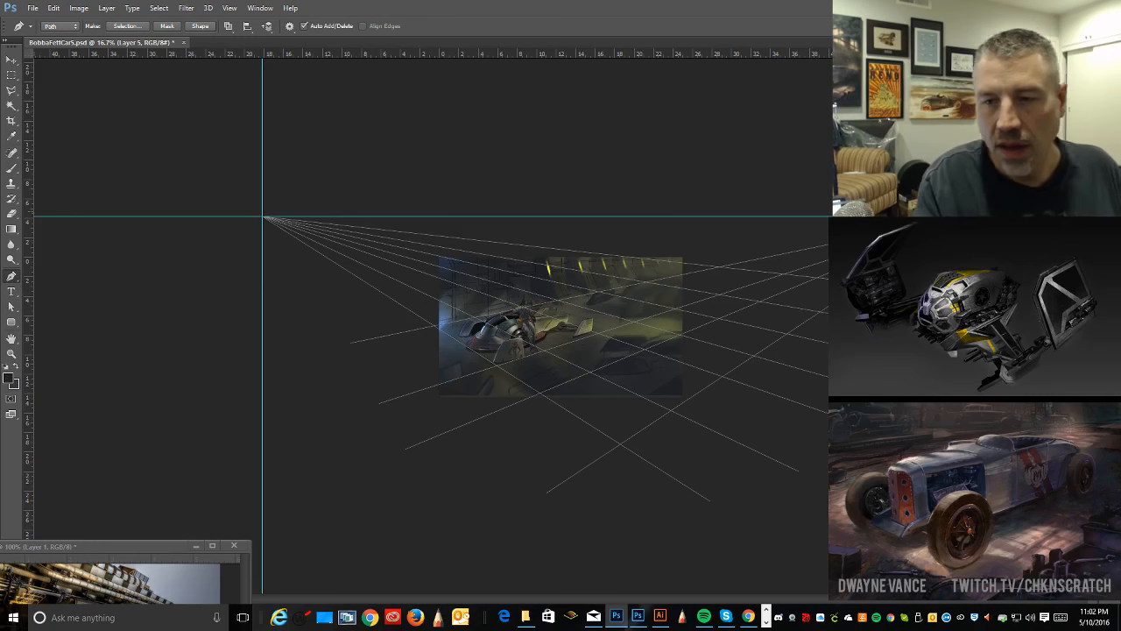
# Step: Draw additional straight path lines from the vanishing point across the hangar floor
pyautogui.click(313, 331)
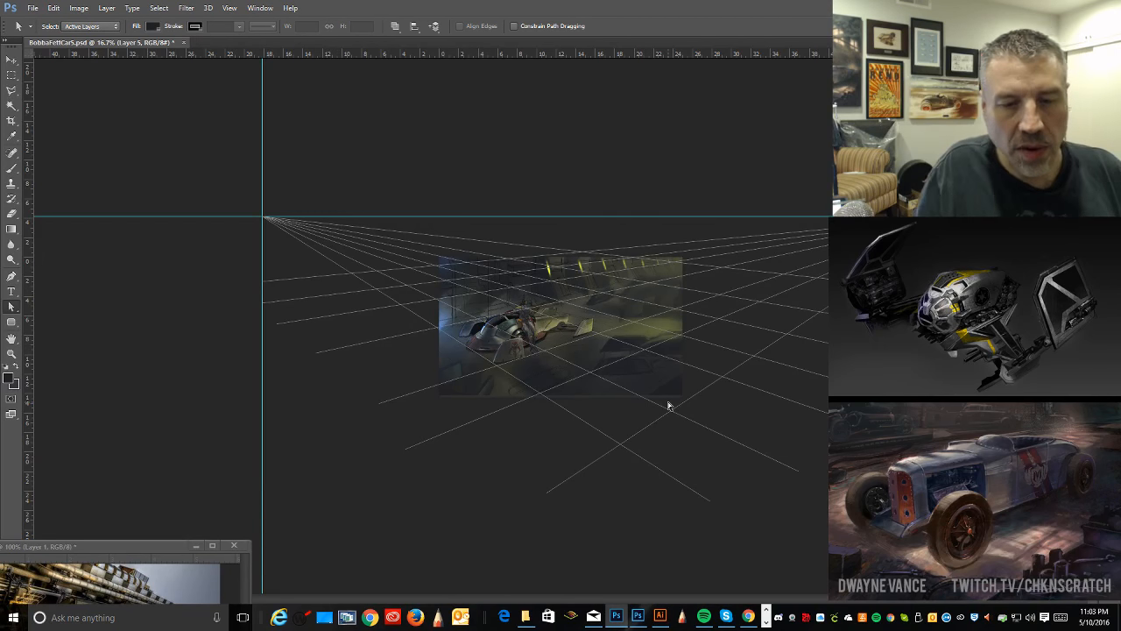
pyautogui.moveTo(350, 282)
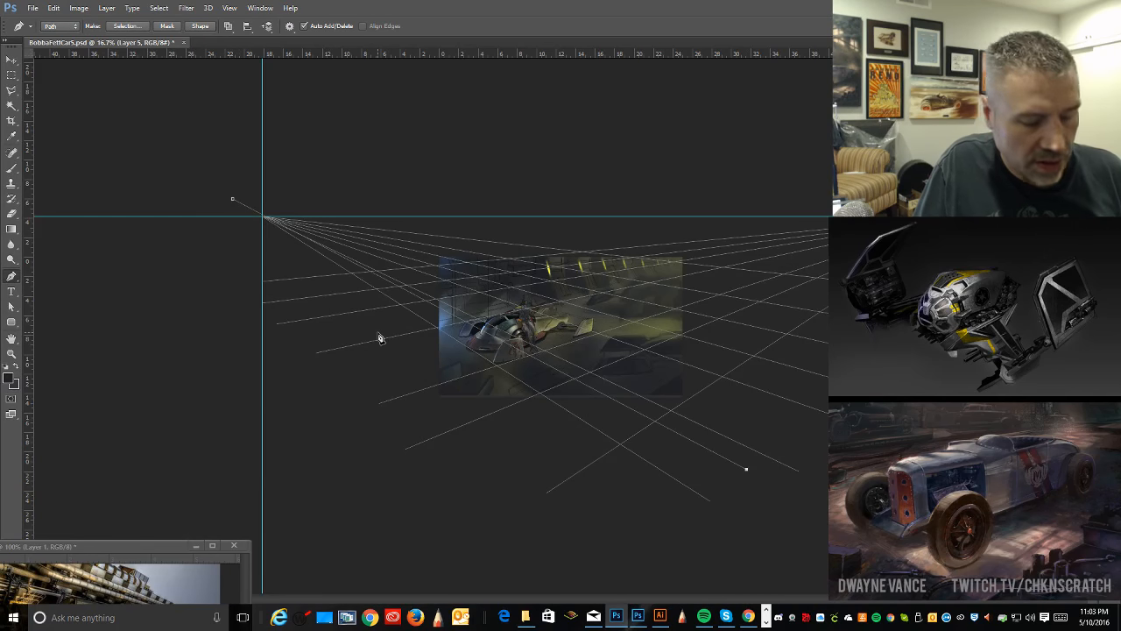
pyautogui.moveTo(357, 366)
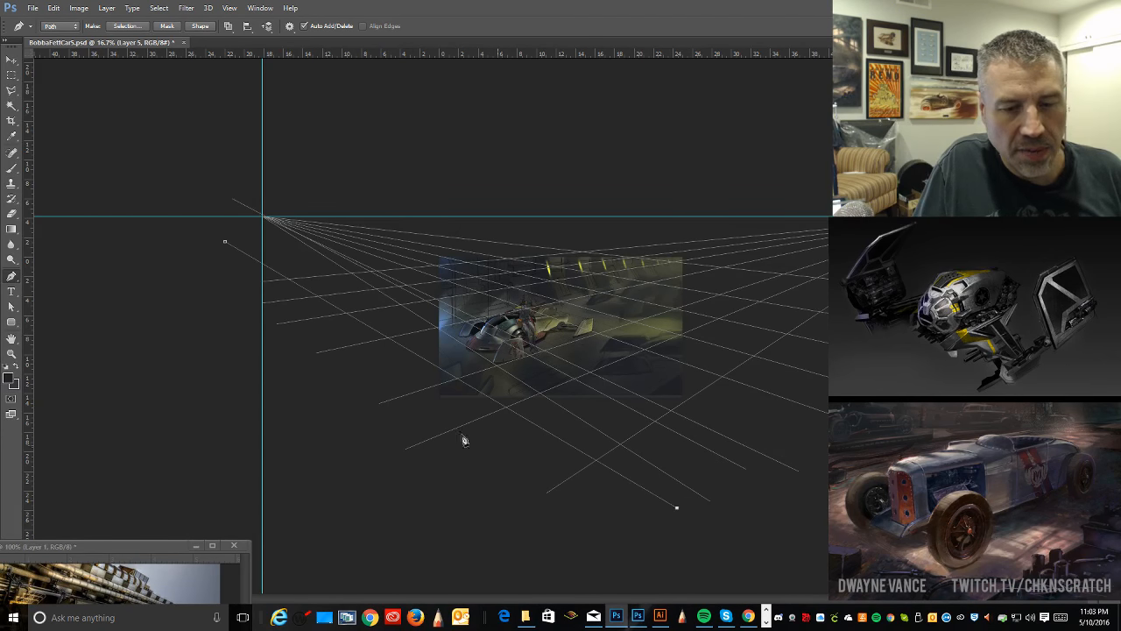
pyautogui.moveTo(677, 507); pyautogui.dragTo(593, 527)
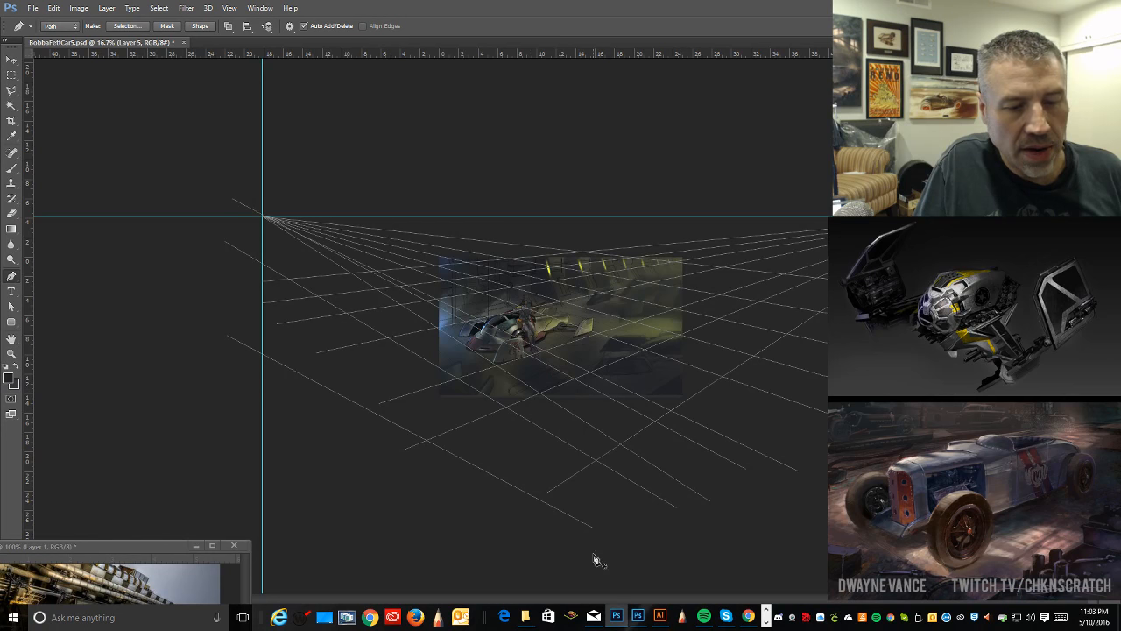
pyautogui.moveTo(214, 395); pyautogui.dragTo(594, 553)
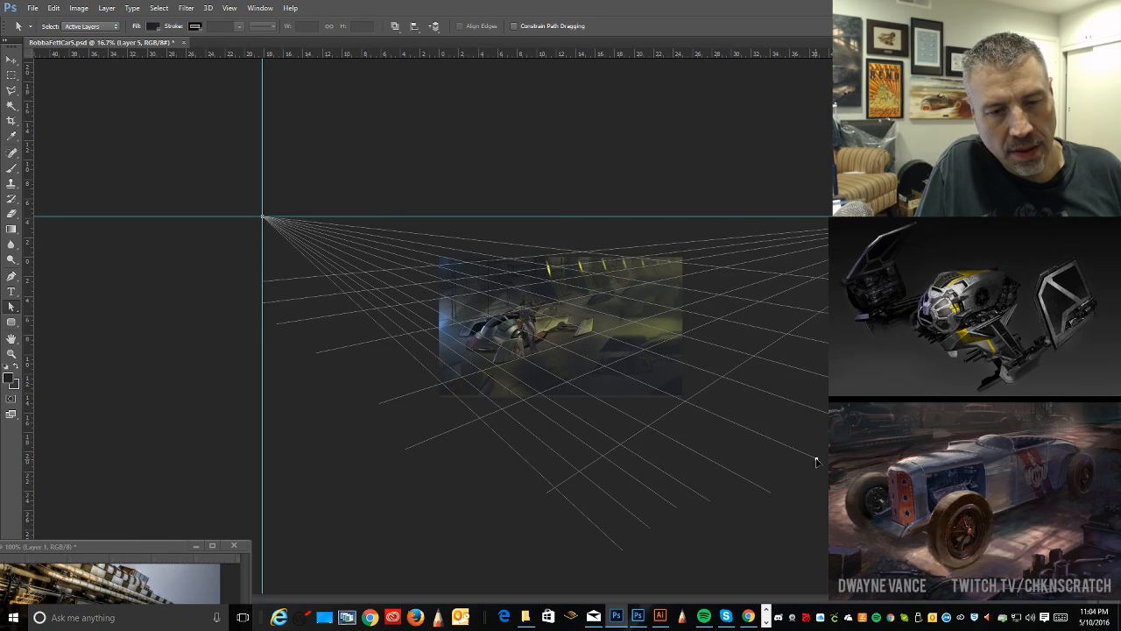
pyautogui.moveTo(418, 271)
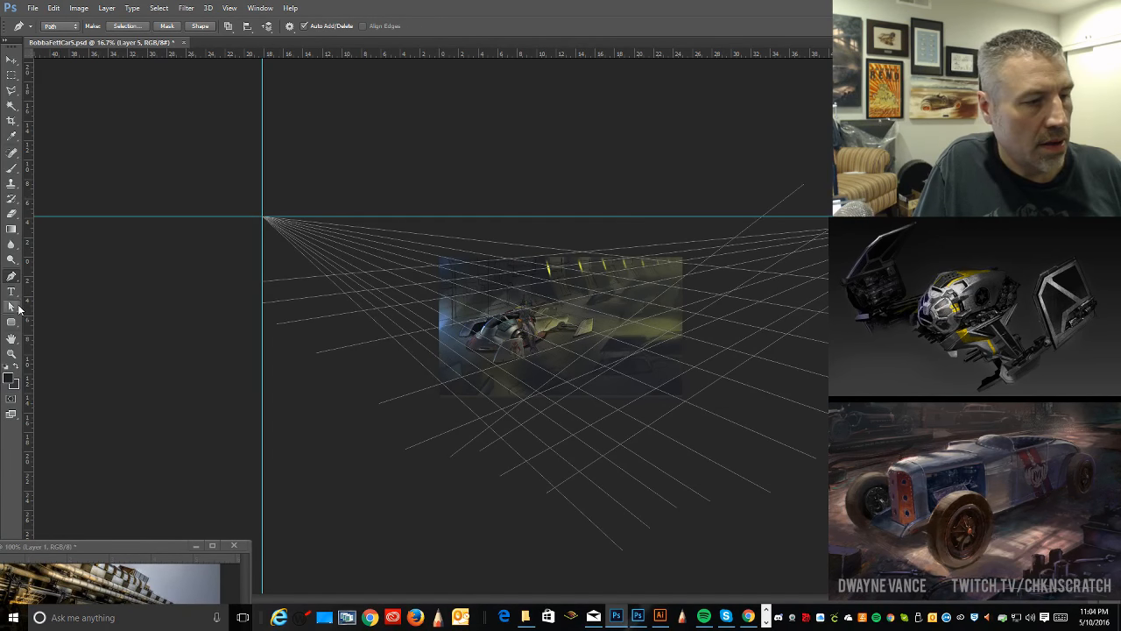
# Step: Marquee-select all the drawn perspective grid paths with the Path Selection tool
pyautogui.click(12, 307)
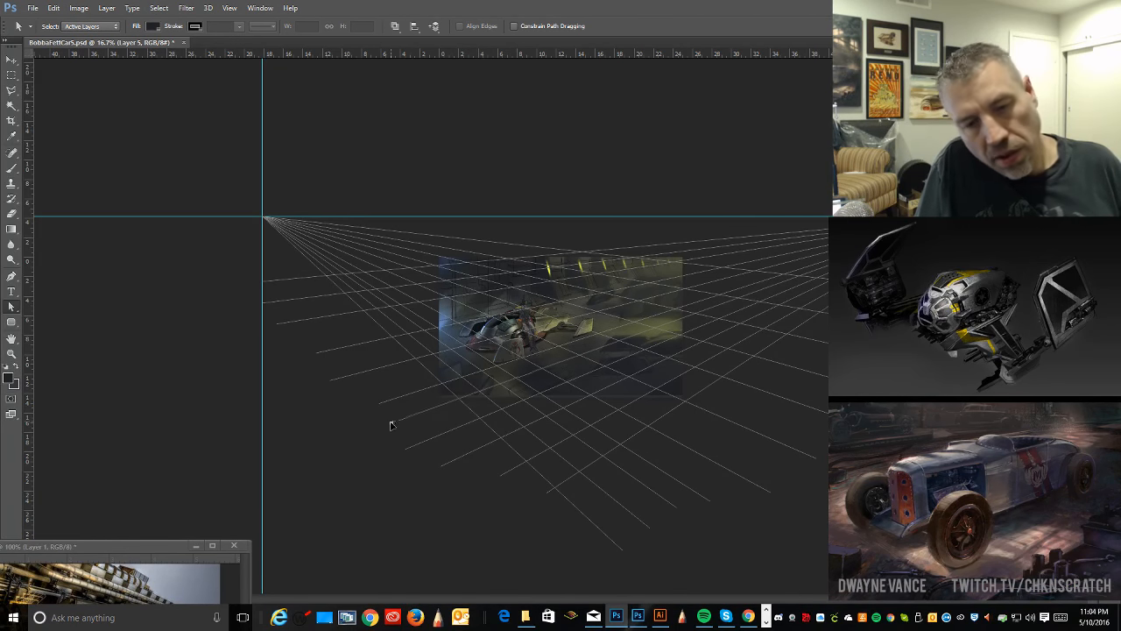
pyautogui.moveTo(390, 425); pyautogui.dragTo(565, 257)
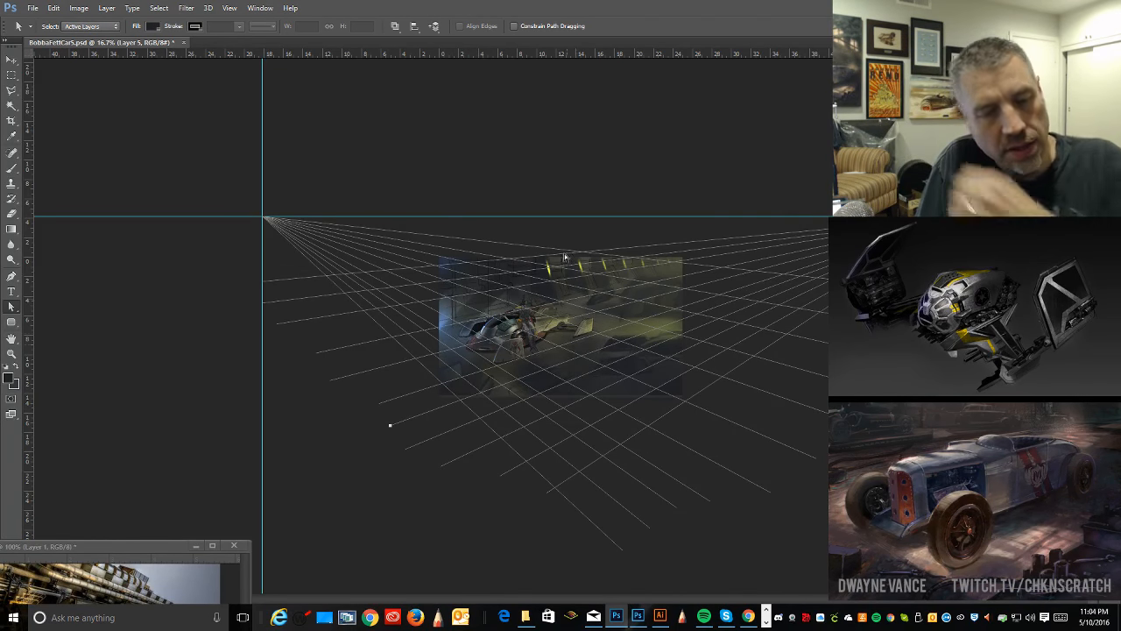
pyautogui.moveTo(608, 176)
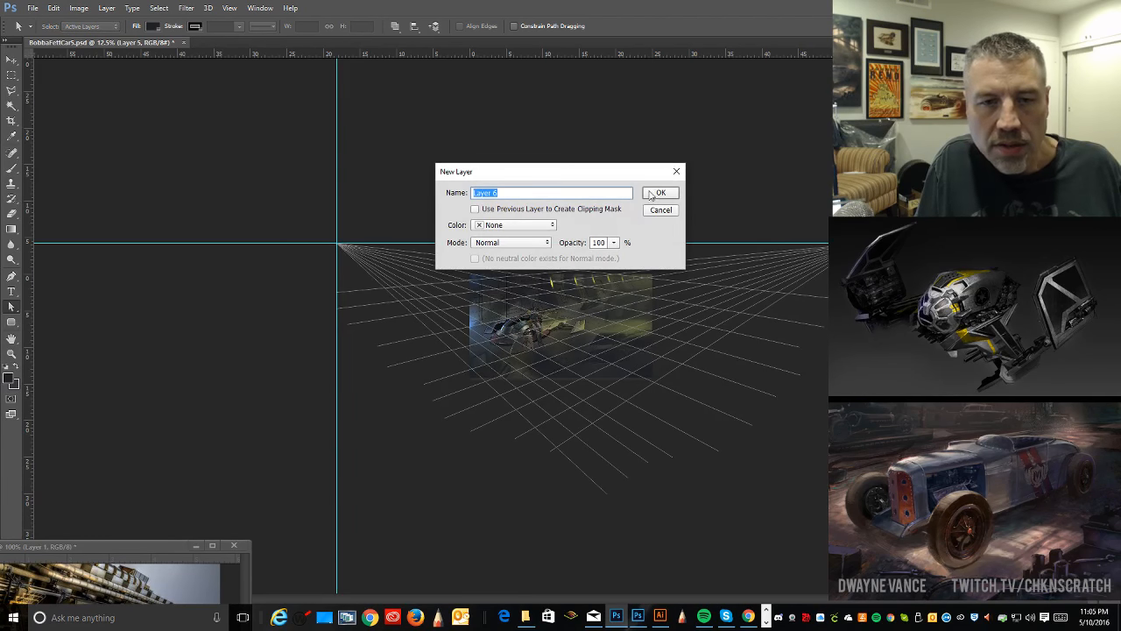
# Step: Create a new layer for the grid and pick red as the foreground colour
pyautogui.click(661, 192)
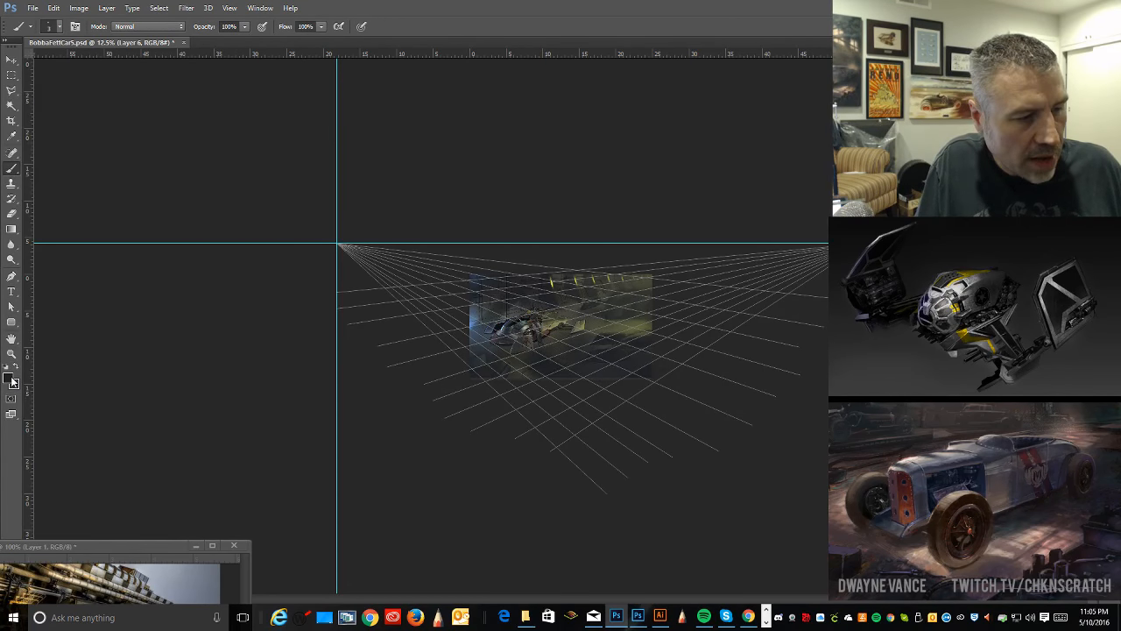
pyautogui.click(10, 381)
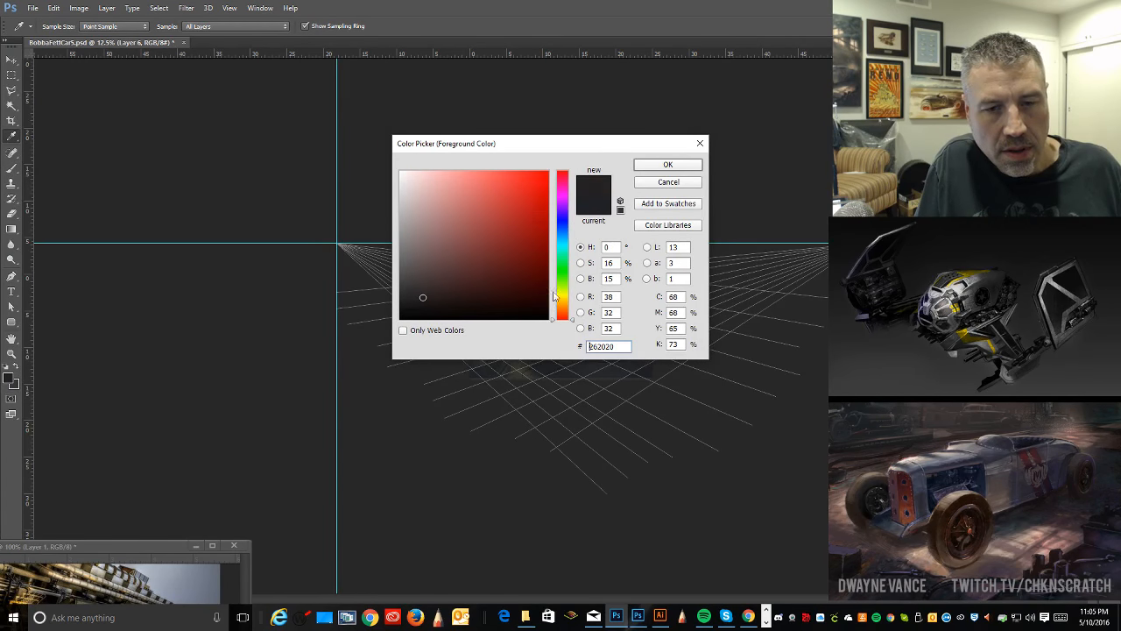
pyautogui.click(667, 165)
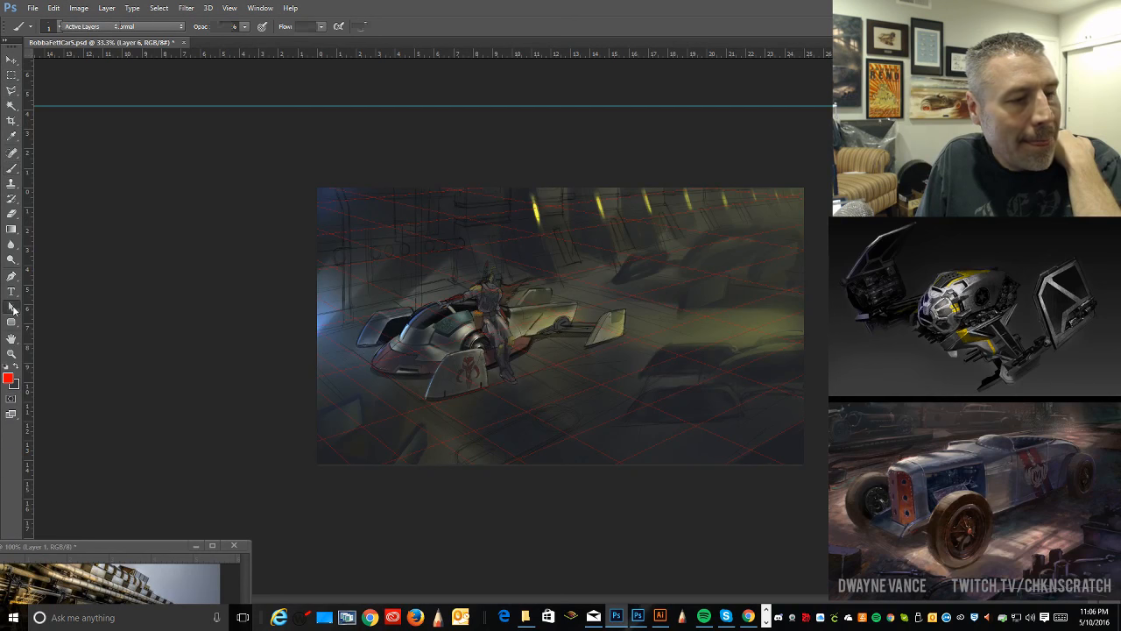
# Step: Select Layer 5, the painting layer holding the ceiling lights
pyautogui.click(12, 83)
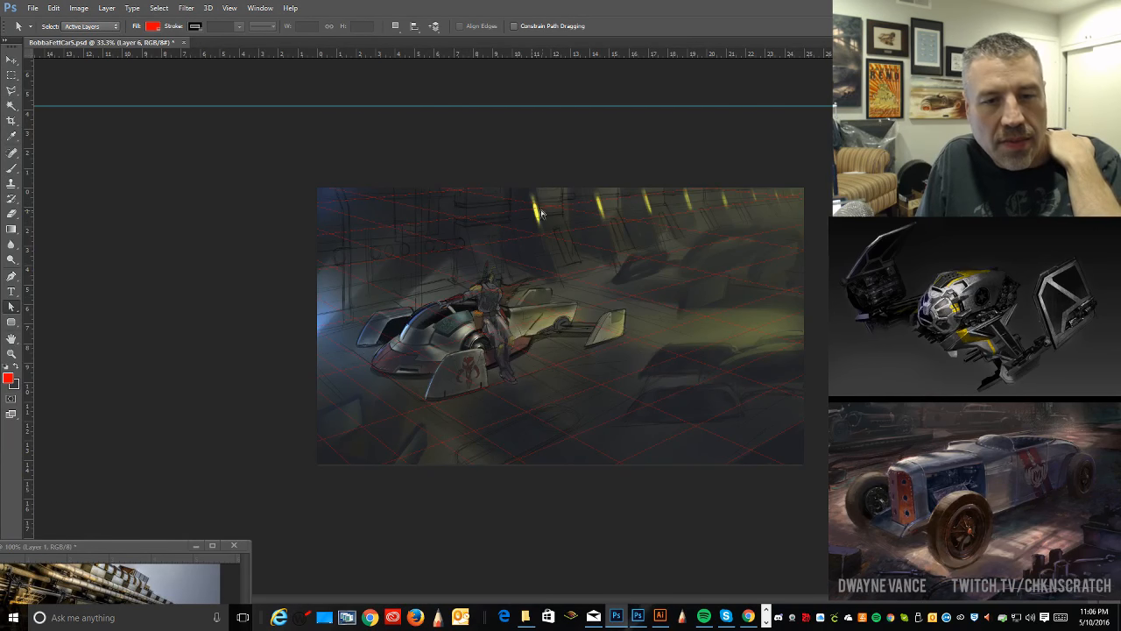
pyautogui.moveTo(679, 197)
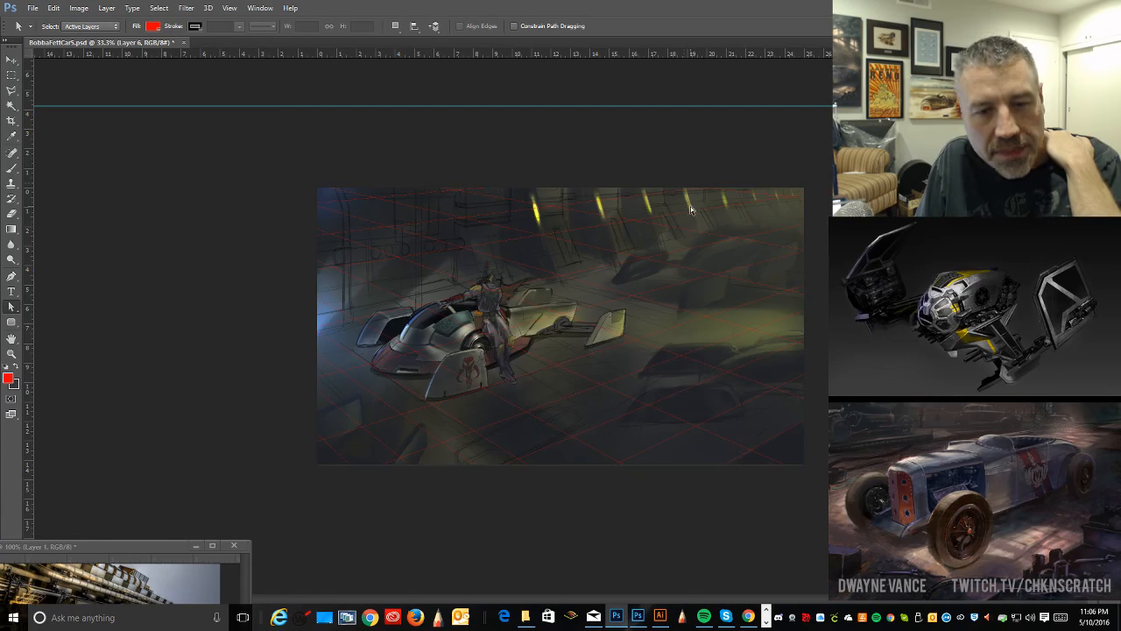
pyautogui.moveTo(583, 169)
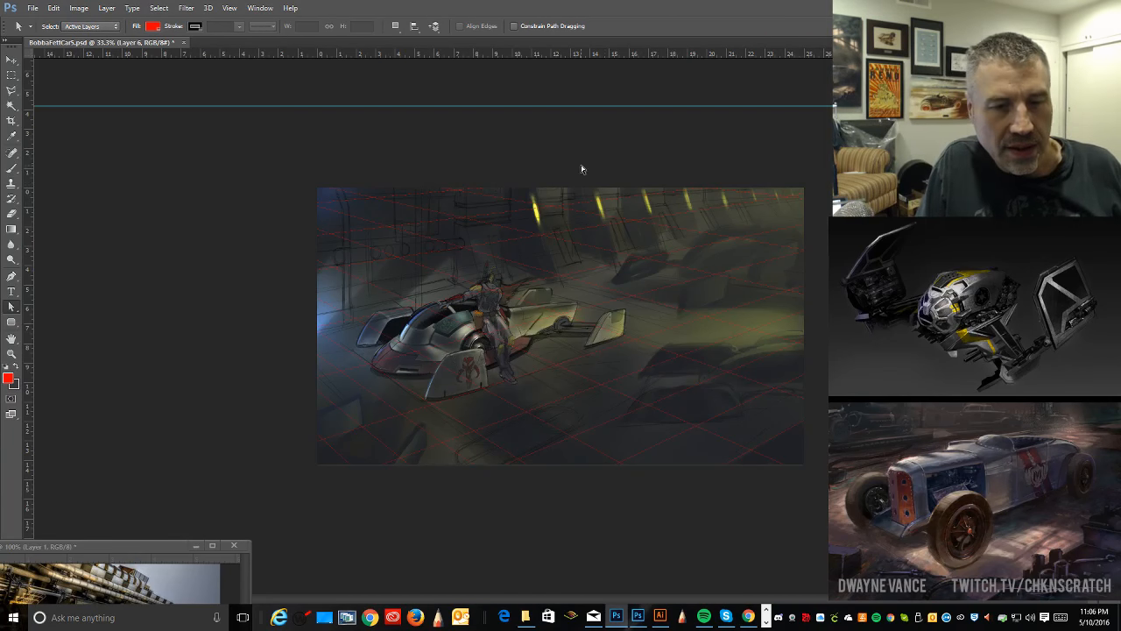
pyautogui.moveTo(547, 143)
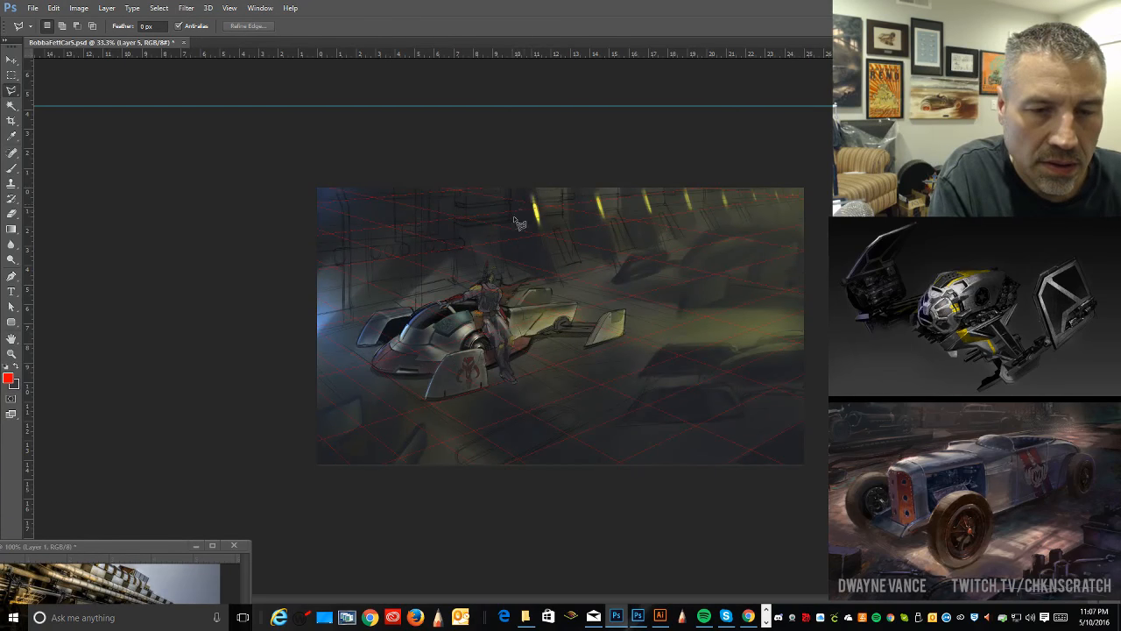
pyautogui.moveTo(530, 210)
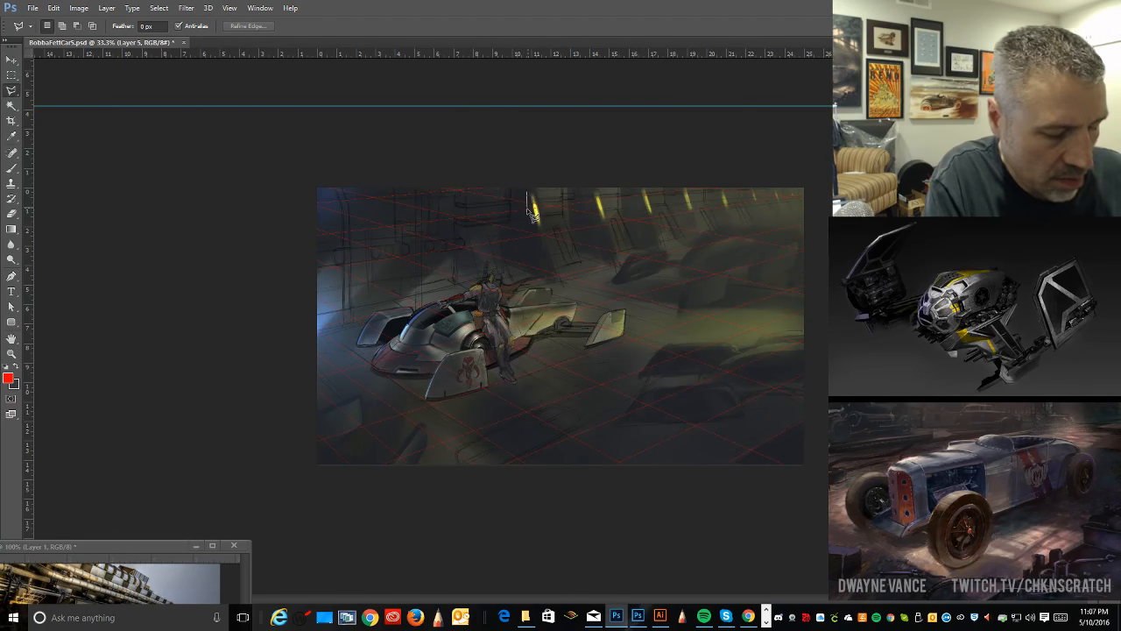
# Step: Lasso the ceiling light strip and start scaling it via Edit > Transform > Scale
pyautogui.moveTo(533, 208); pyautogui.dragTo(736, 215)
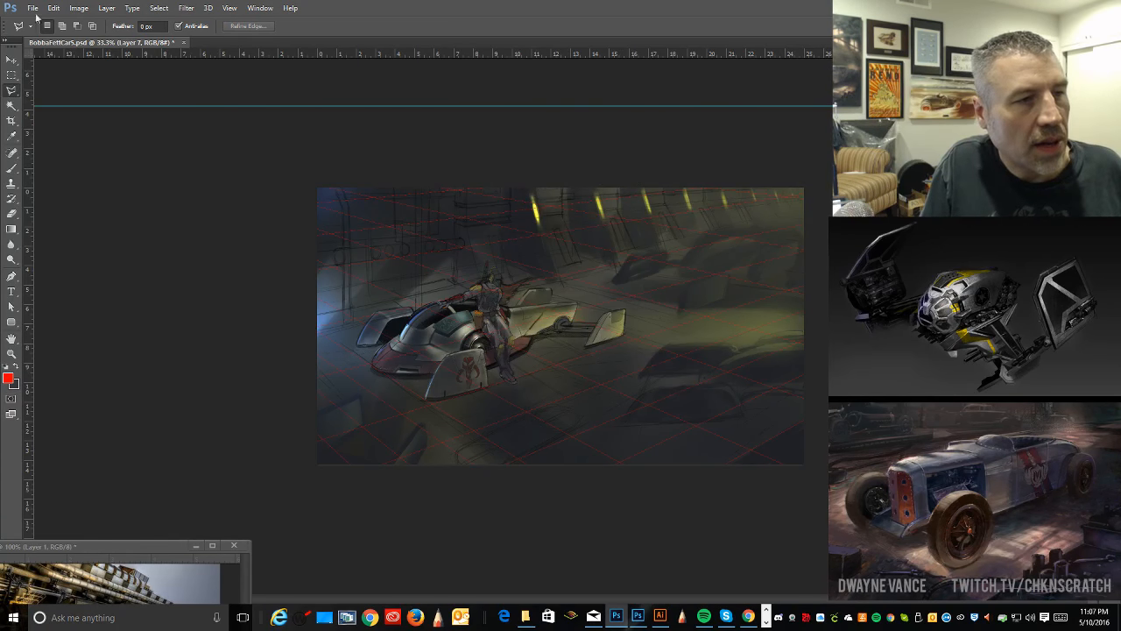
pyautogui.click(53, 8)
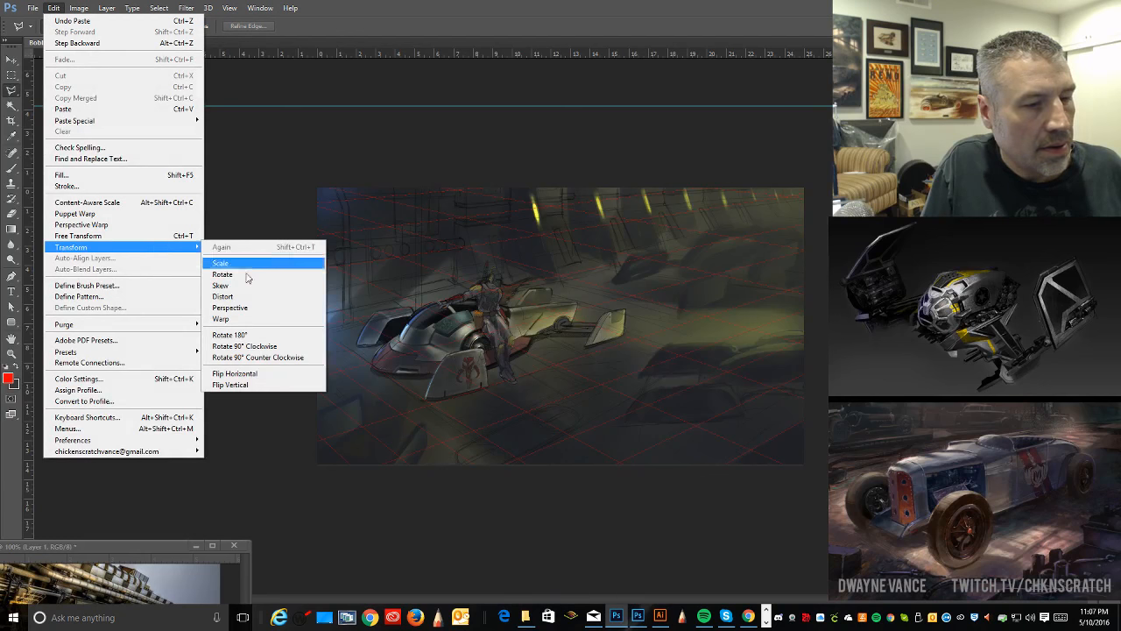
pyautogui.click(221, 263)
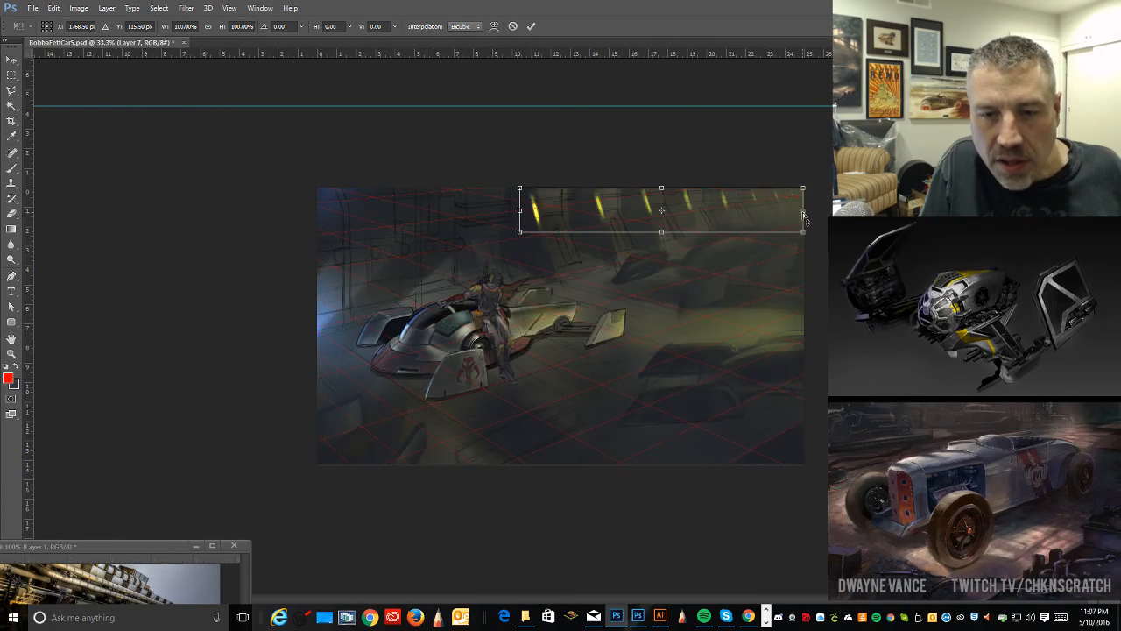